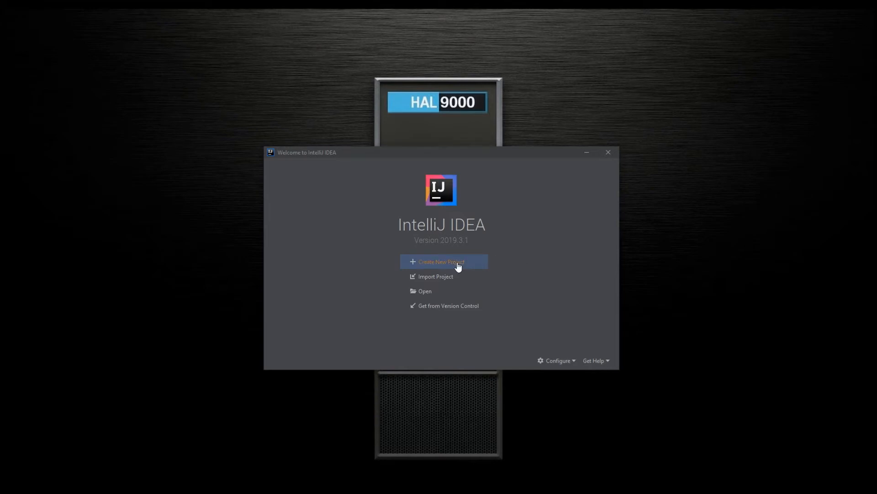
Create a new Maven project named pdfRender-example under C:\temp with its pom.xml opened.
{"action": "left_click", "coordinate": [444, 261]}
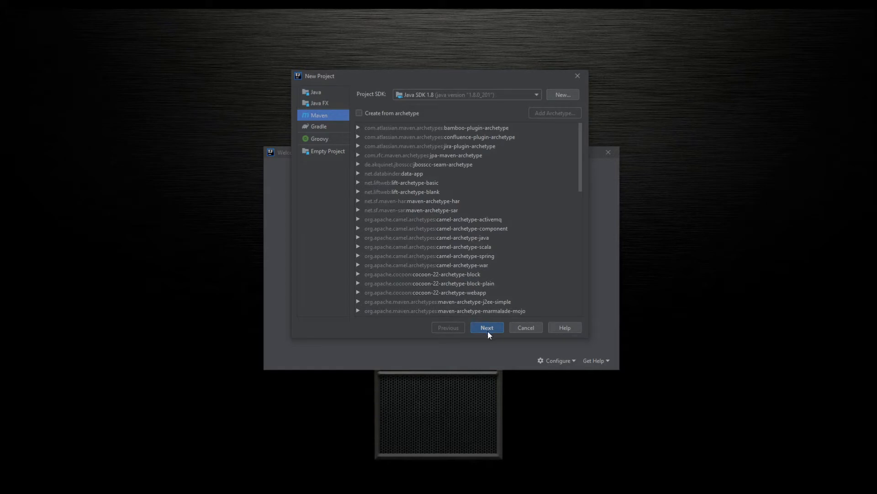
{"action": "left_click", "coordinate": [488, 328]}
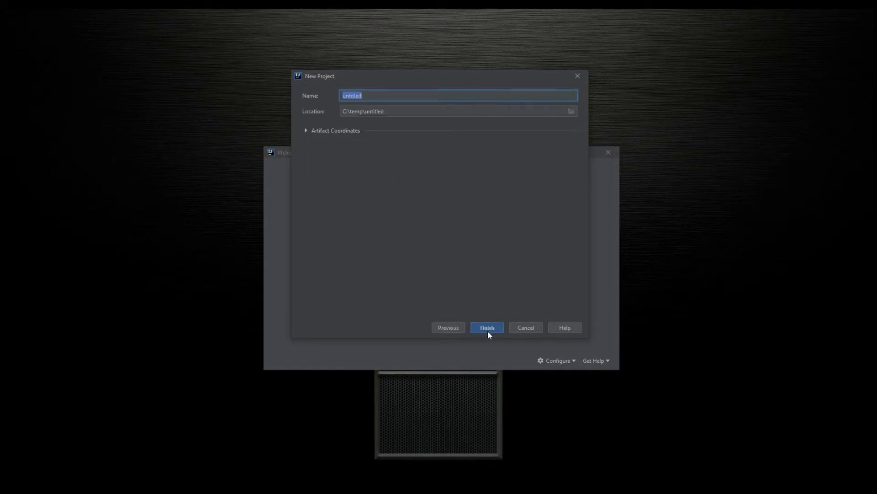
{"action": "type", "text": "pdfRende"}
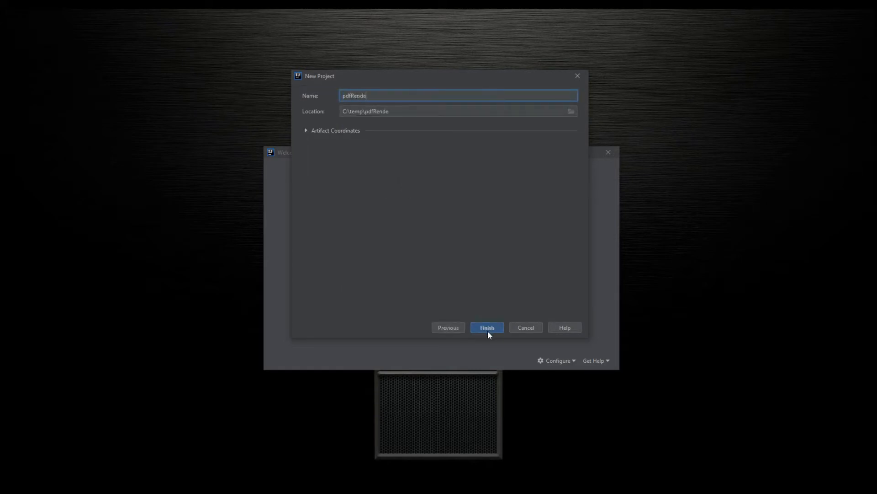
{"action": "type", "text": "r"}
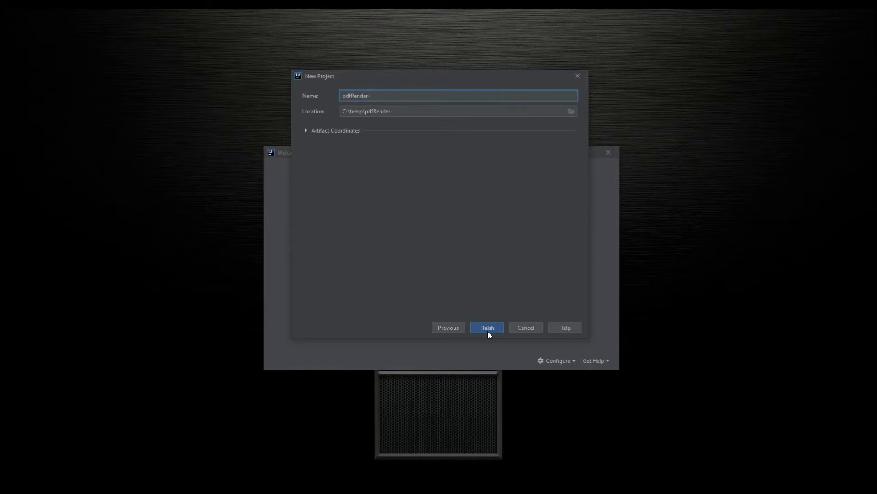
{"action": "type", "text": "-example"}
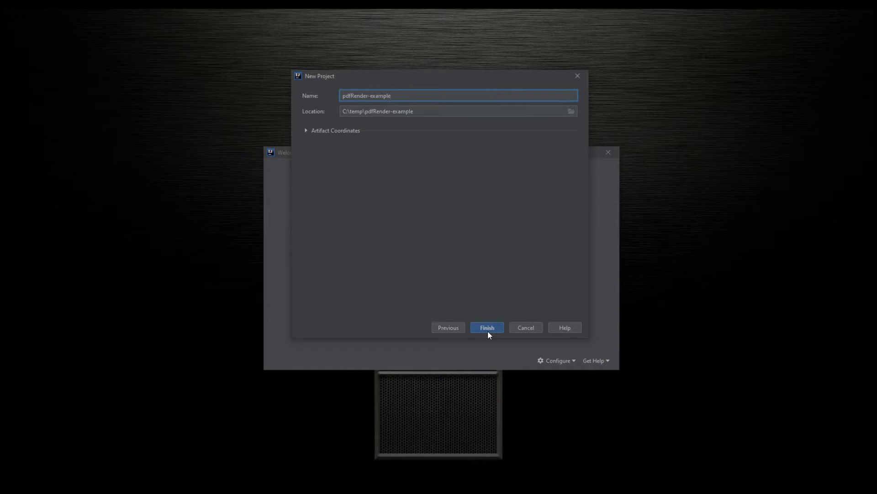
{"action": "left_click", "coordinate": [487, 327]}
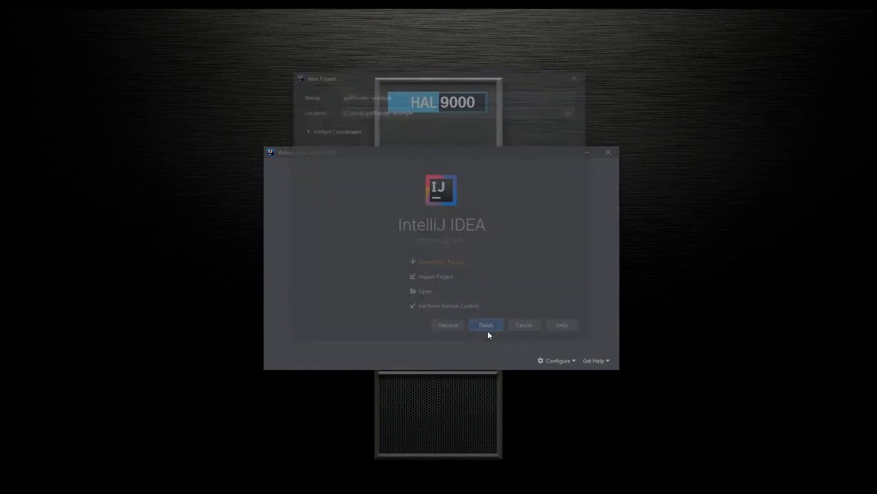
{"action": "left_click", "coordinate": [486, 324]}
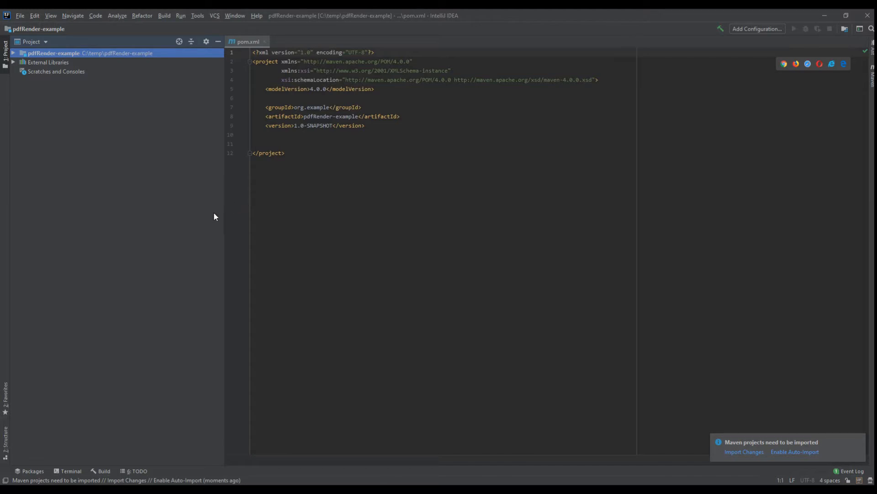
Paste the version properties, iText snapshot repository, pdfrender and itext-licensekey dependencies into pom.xml.
{"action": "left_click_drag", "start_coordinate": [225, 213], "coordinate": [176, 203]}
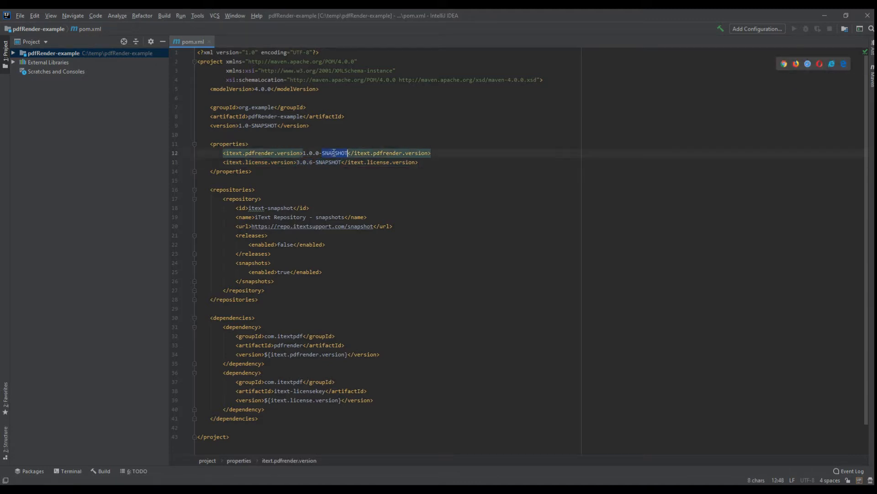
{"action": "left_click", "coordinate": [266, 291]}
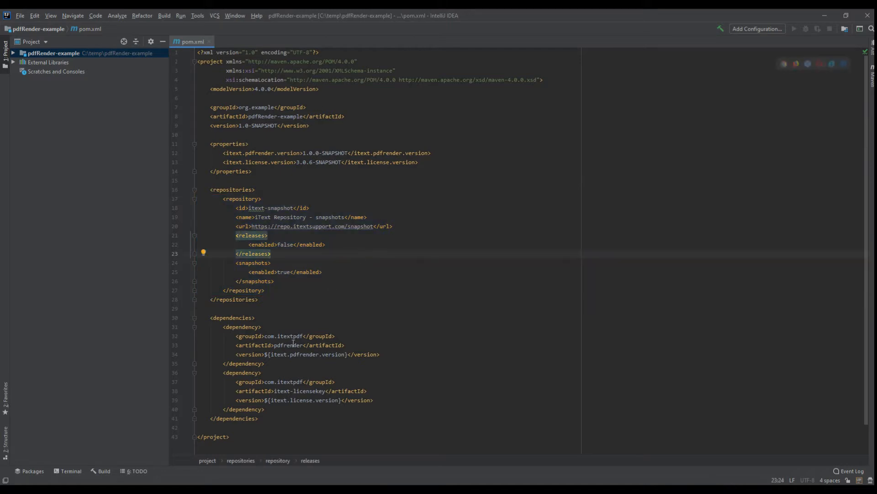
{"action": "double_click", "coordinate": [289, 345]}
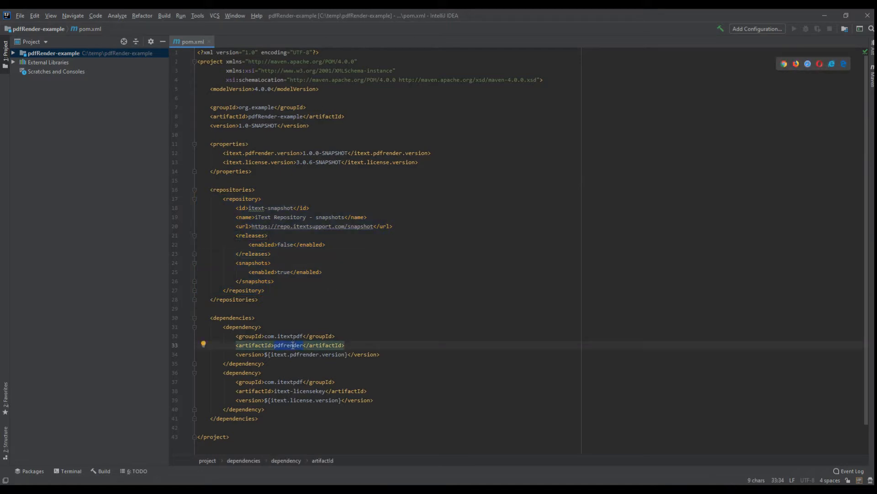
{"action": "mouse_move", "coordinate": [325, 391]}
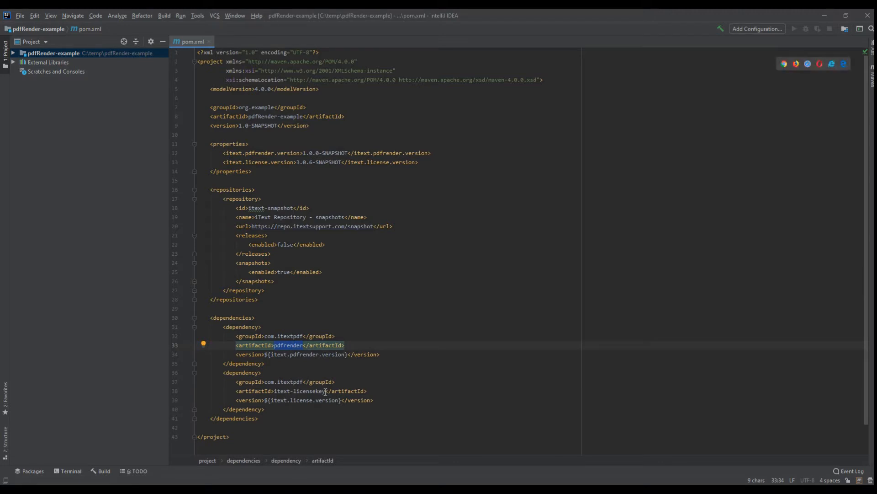
{"action": "double_click", "coordinate": [307, 391]}
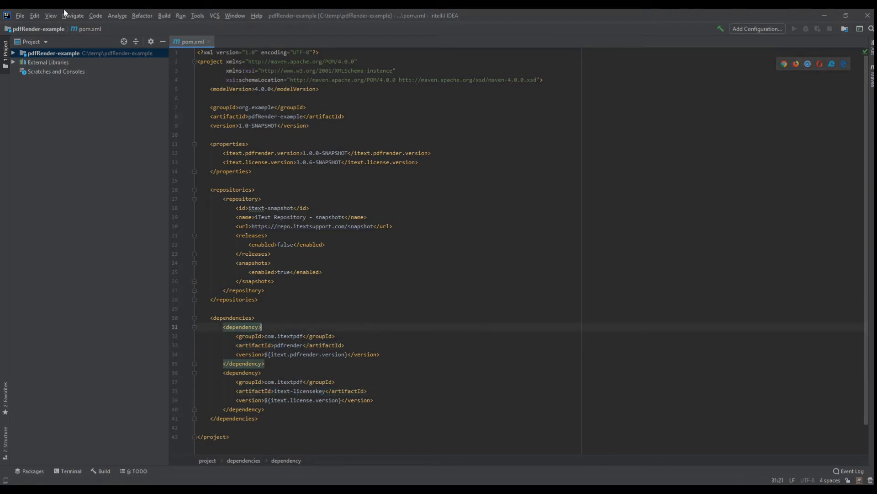
Create an org.example package under the java source folder.
{"action": "left_click", "coordinate": [18, 53]}
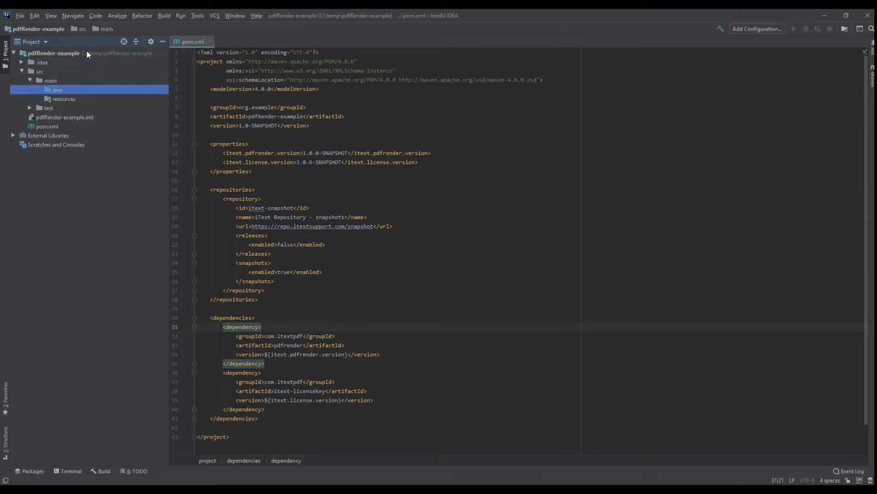
{"action": "right_click", "coordinate": [57, 89]}
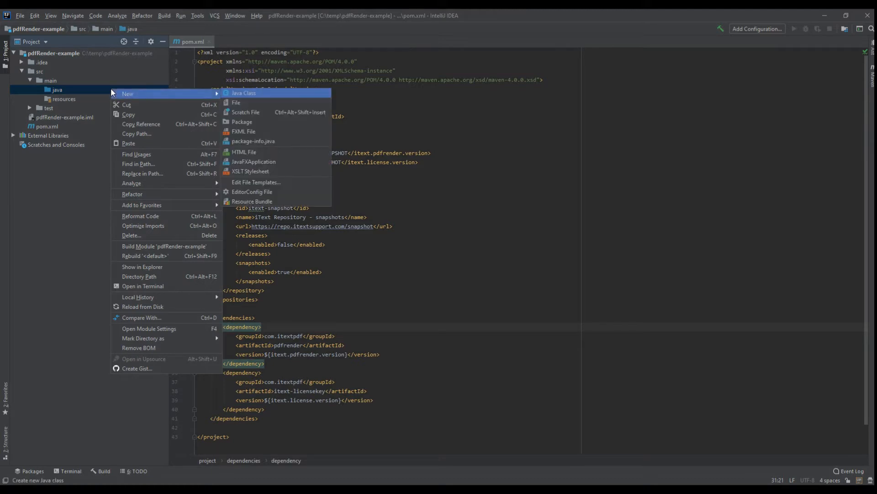
{"action": "left_click", "coordinate": [241, 121]}
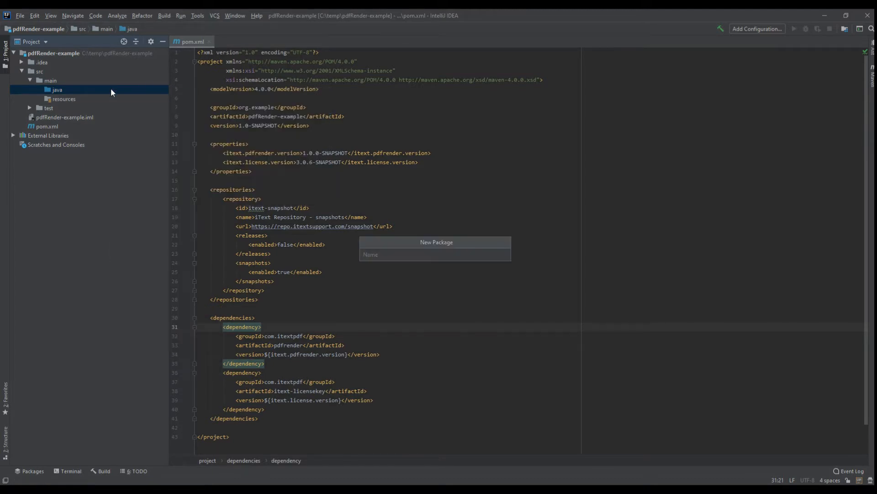
{"action": "type", "text": "org.exa"}
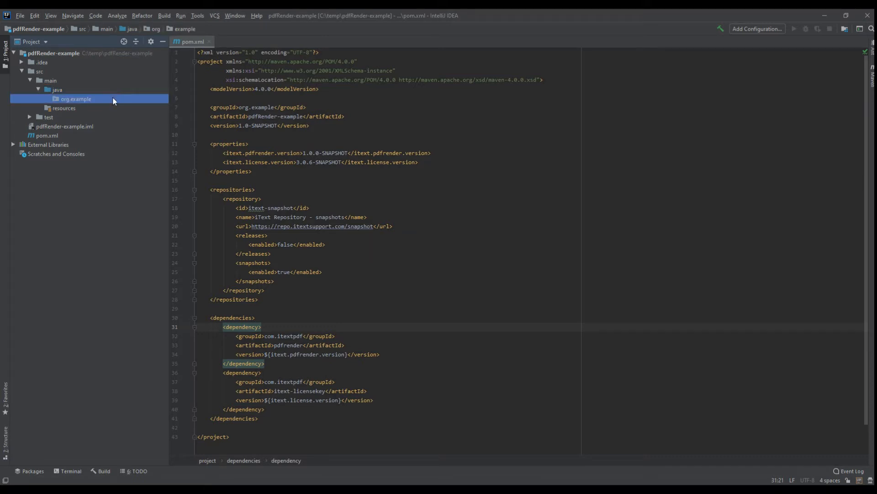
Create a Main Java class with an empty main method in org.example.
{"action": "right_click", "coordinate": [75, 99]}
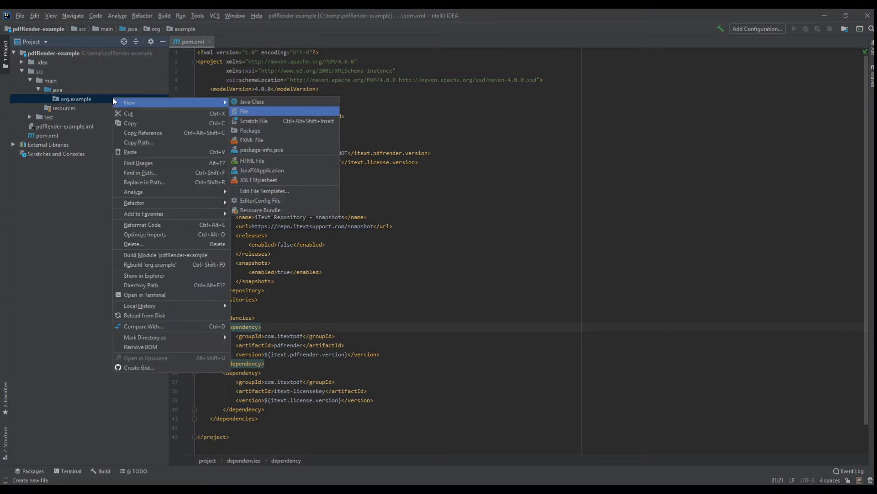
{"action": "left_click", "coordinate": [252, 101]}
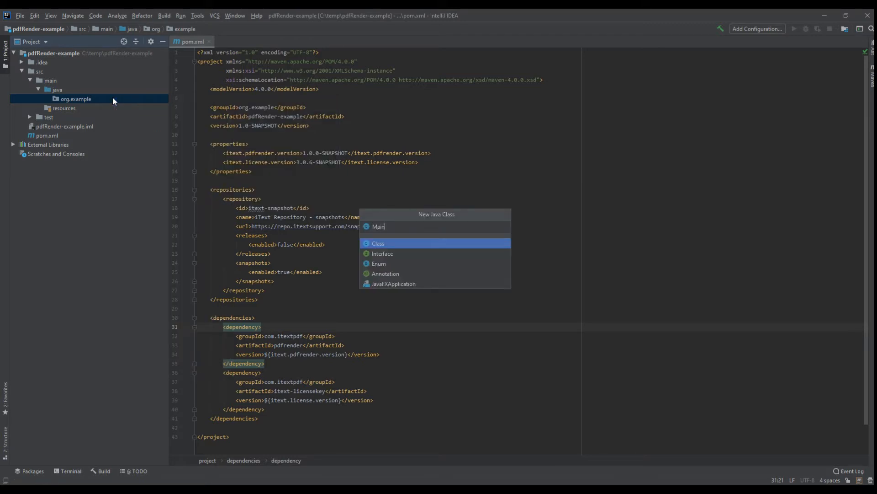
{"action": "key", "text": "Enter"}
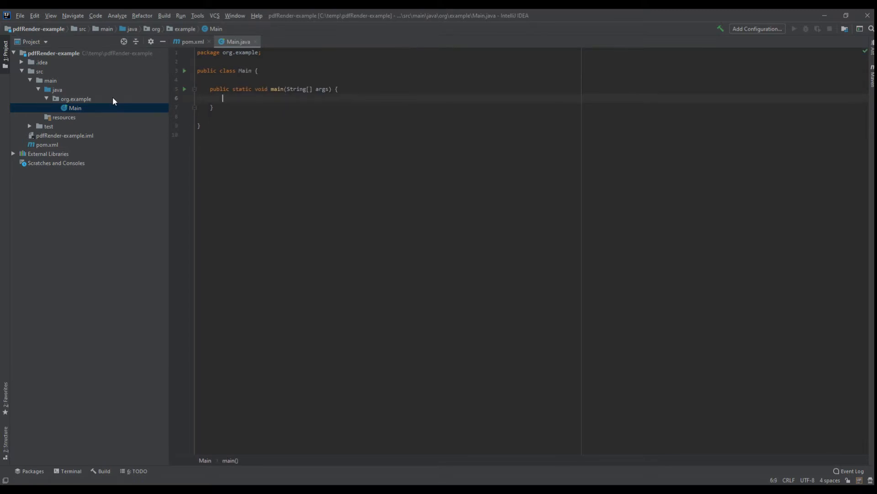
Call LicenseKey.loadLicenseFile with a PDFRENDER_LICENSE_KEY field set to c:\\temp\\render-license.xml.
{"action": "type", "text": "LicenseKey.loadLicenseFile();"}
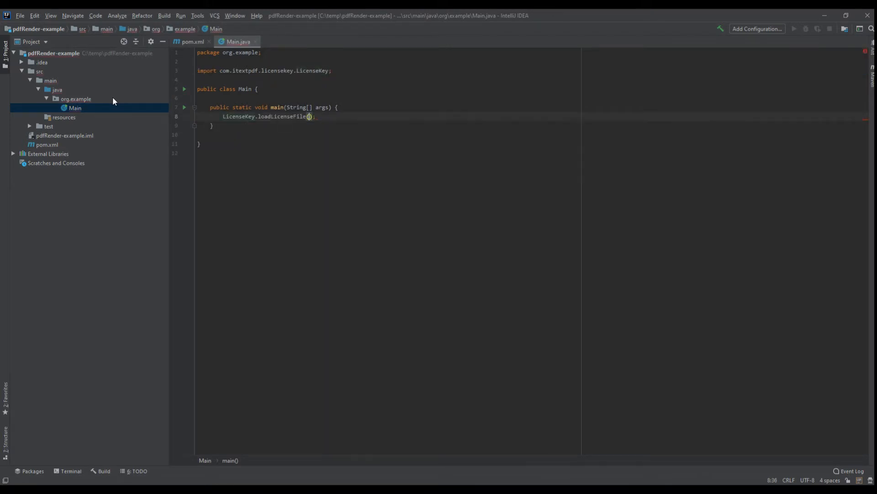
{"action": "type", "text": "PDFRENDER_LICENSE"}
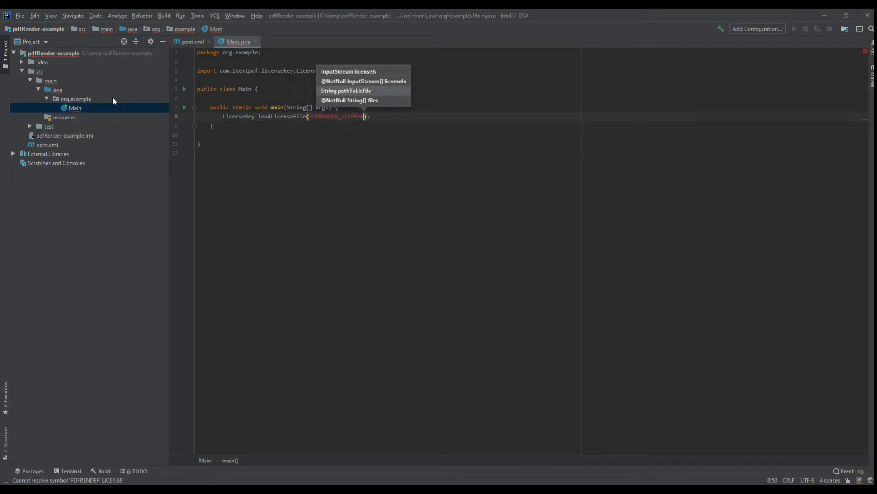
{"action": "type", "text": "_KEY"}
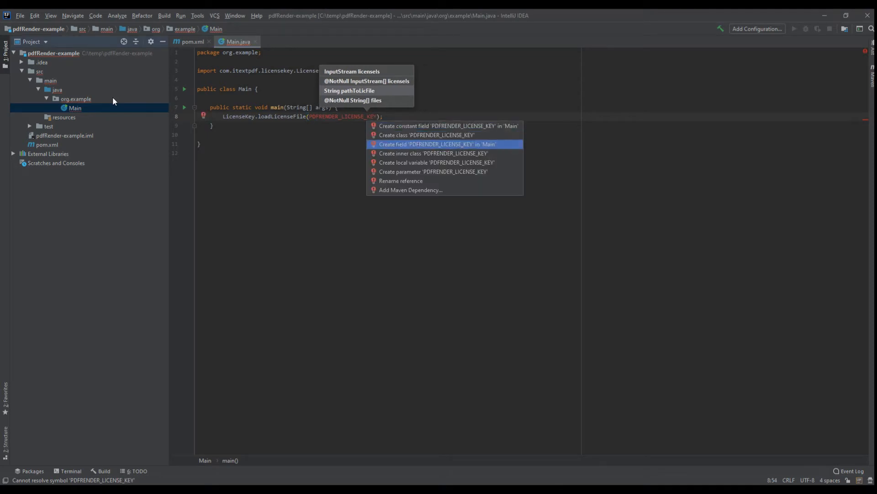
{"action": "left_click", "coordinate": [435, 144]}
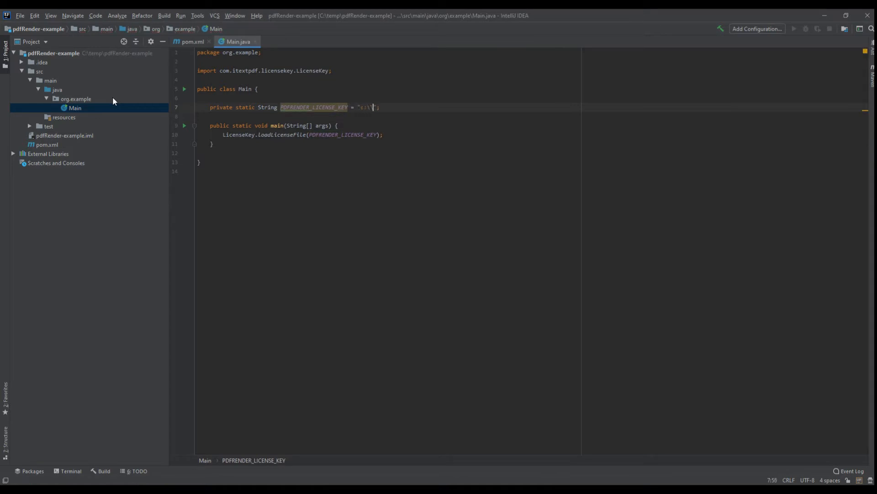
{"action": "type", "text": "\\temp\\\\"}
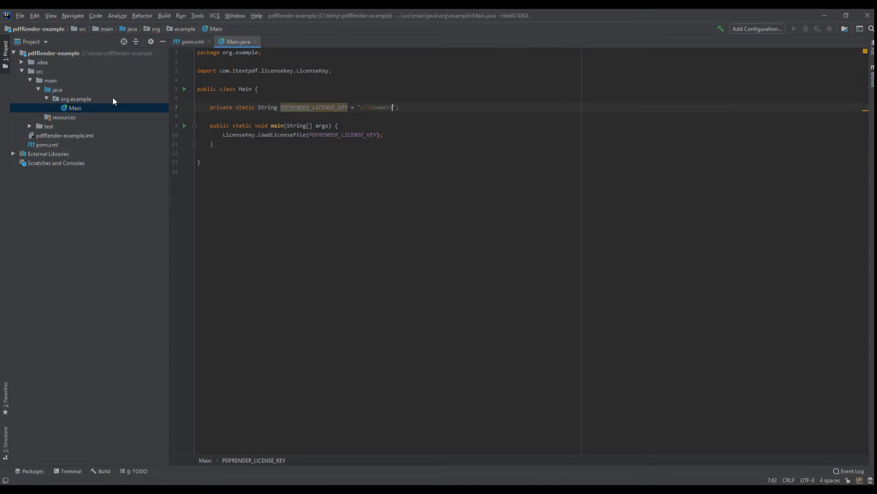
{"action": "type", "text": "render-license.xml"}
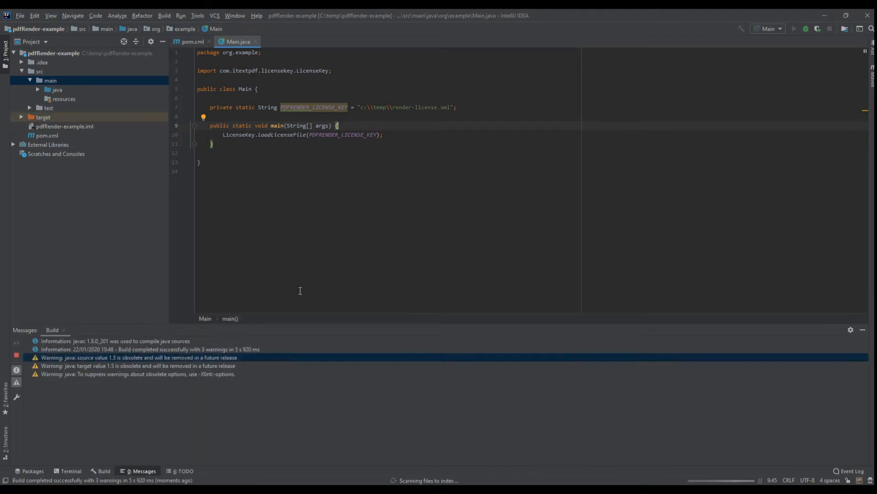
Run Main so it finishes with exit code 0.
{"action": "left_click", "coordinate": [795, 28]}
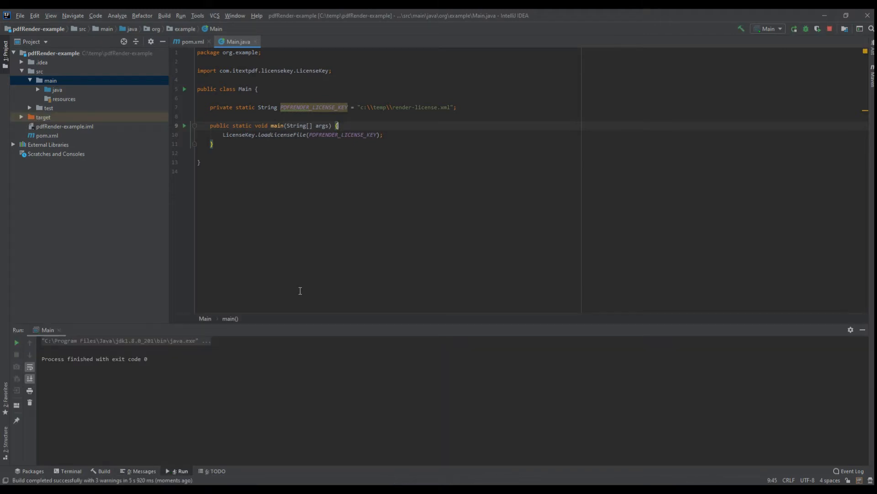
{"action": "mouse_move", "coordinate": [870, 337]}
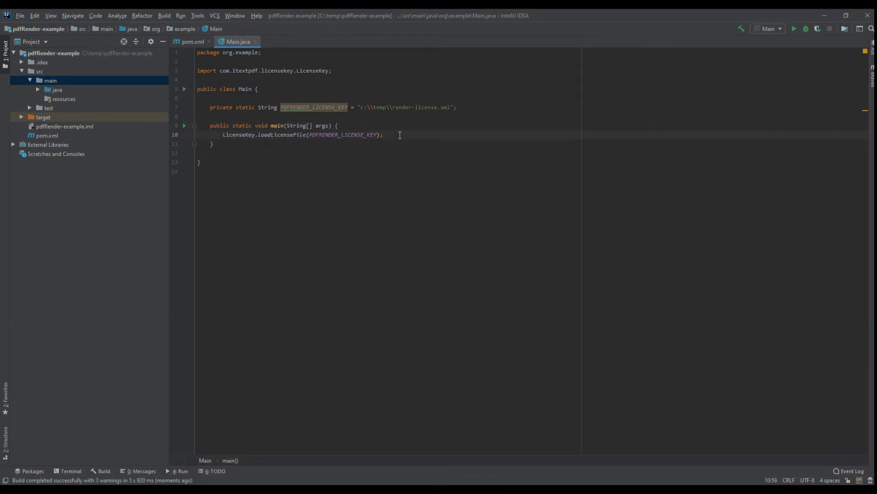
Add PdfToImageRenderer.renderPdf(new File(INPUT_PDF_DOCUMENT), new File(OUTPUT_DIRECTORY)) to main.
{"action": "key", "text": "Enter"}
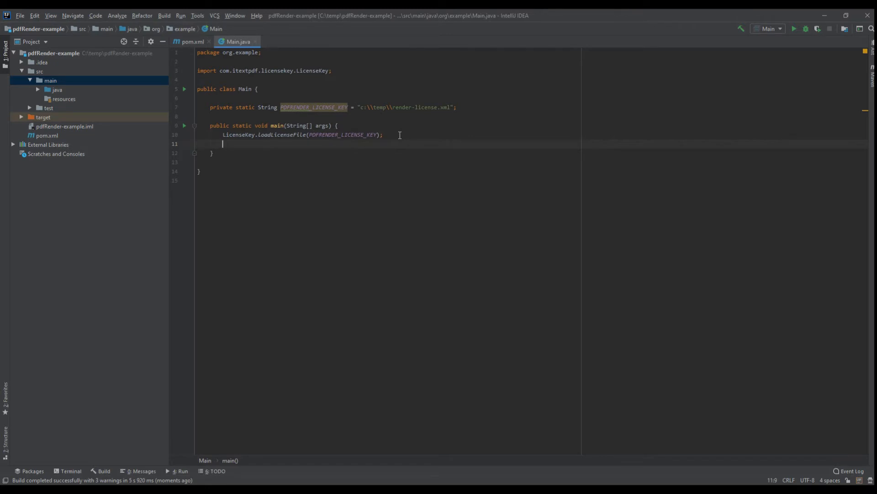
{"action": "type", "text": "Pdf"}
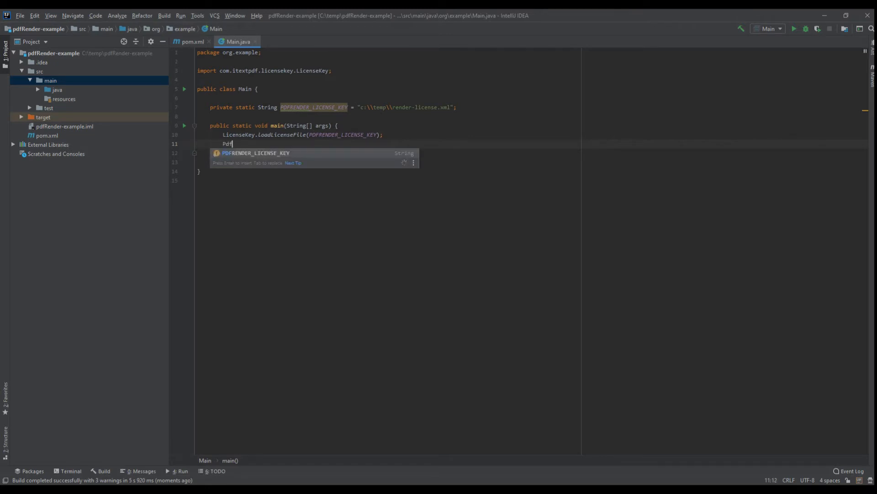
{"action": "type", "text": "ToImageRenderer."}
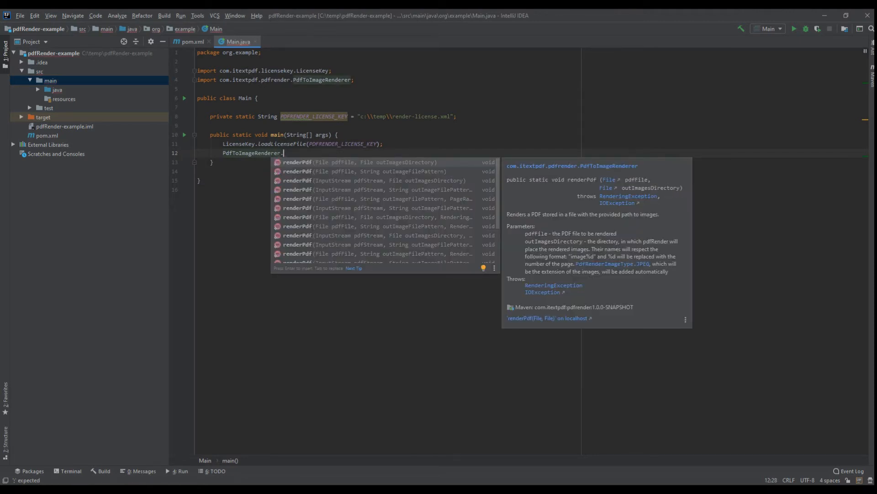
{"action": "mouse_move", "coordinate": [627, 272]}
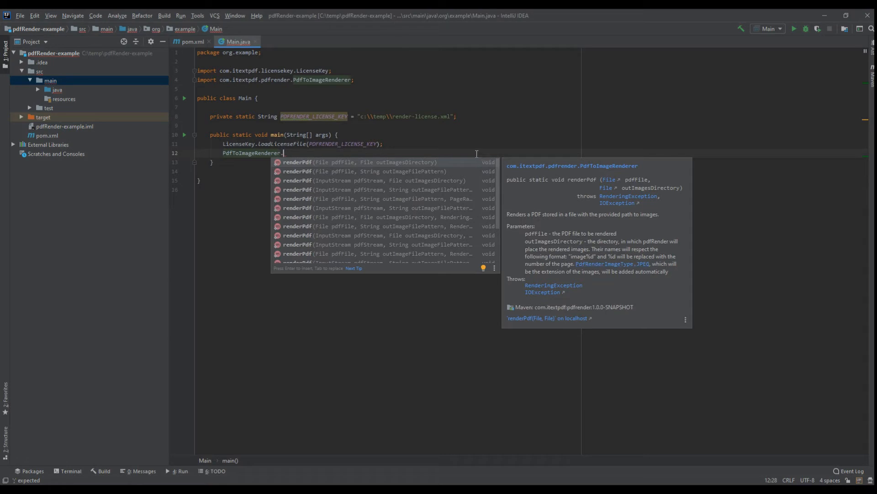
{"action": "key", "text": "Escape"}
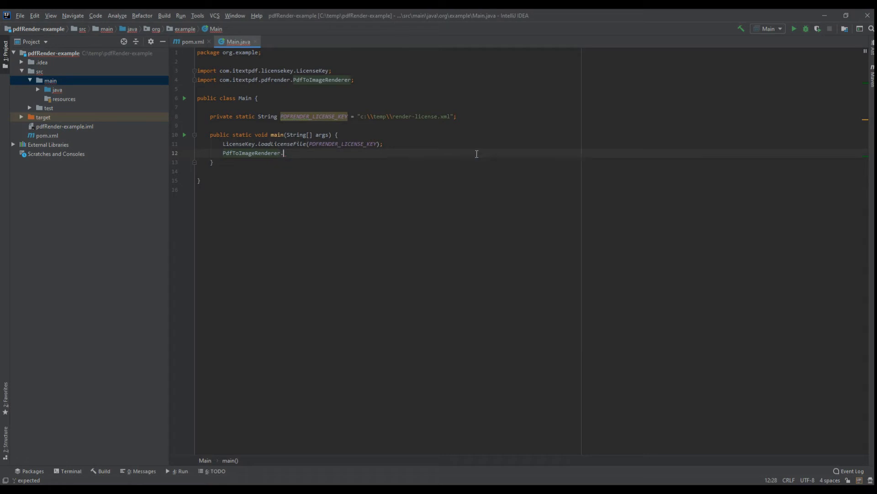
{"action": "type", "text": "renderPdf();"}
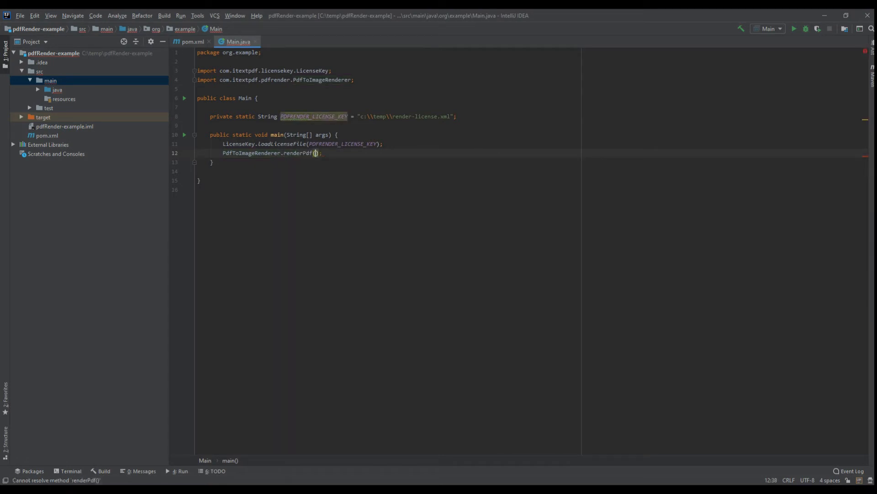
{"action": "type", "text": "new File("}
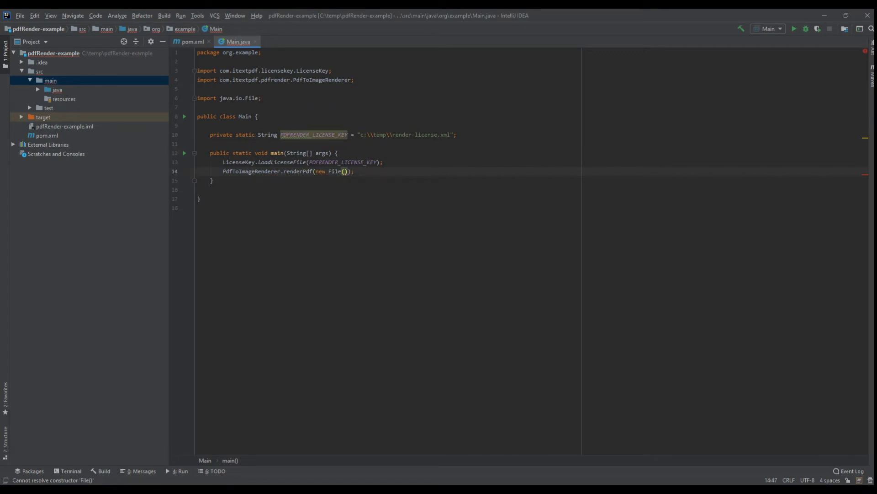
{"action": "type", "text": "INPUT_PDF_DOCUMENT"}
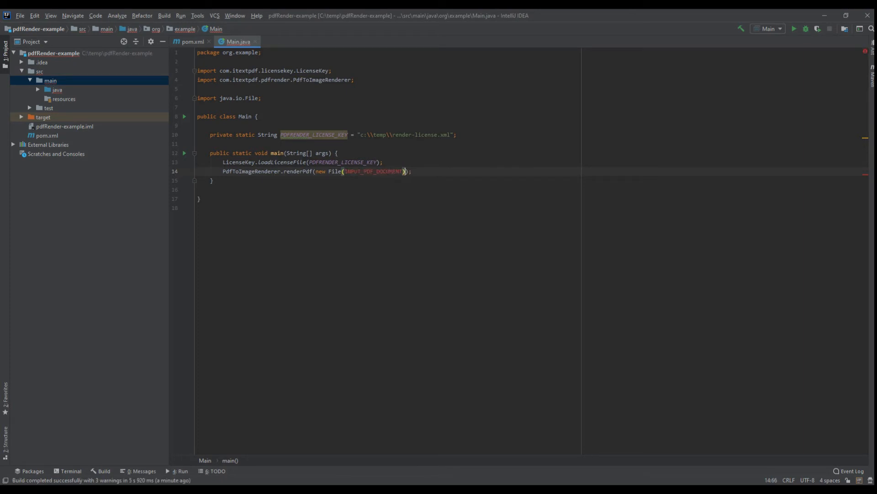
{"action": "type", "text": ", new File(OUTPUT"}
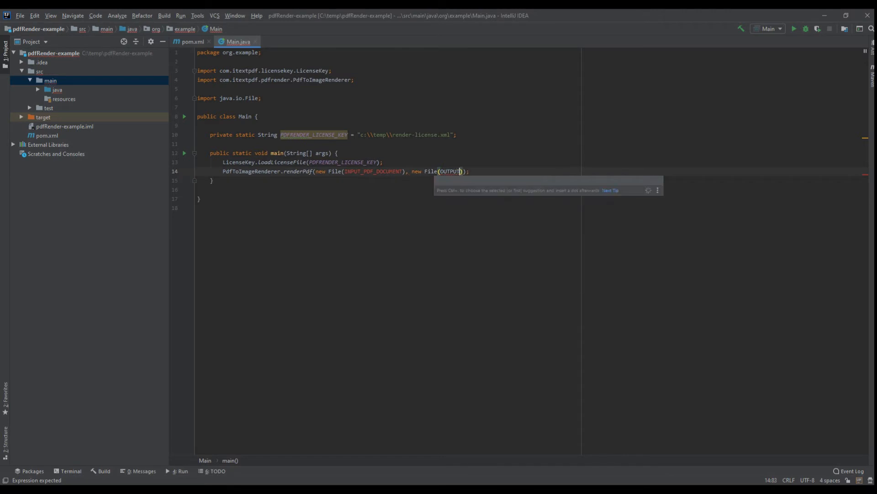
{"action": "type", "text": "_DIRECTORY"}
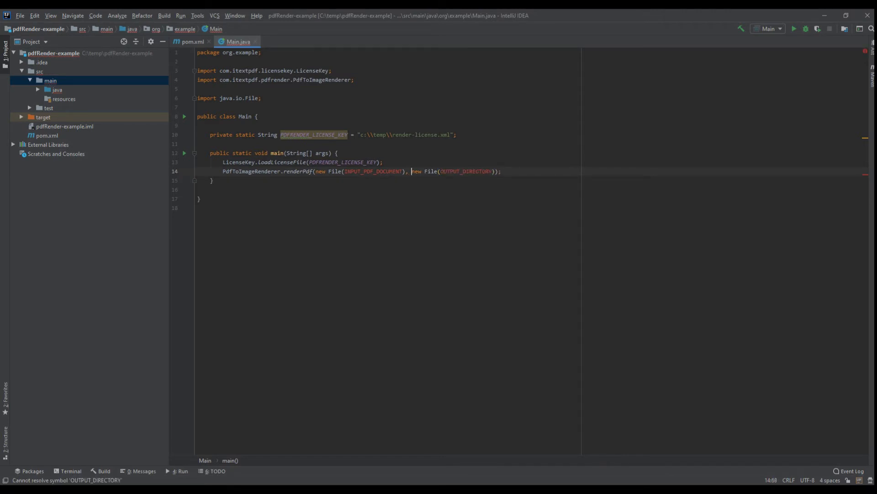
Declare the INPUT_PDF_DOCUMENT constant as "c:\\temp\\hello.pdf".
{"action": "type", "text": "private static String INPUT_PDF_DOCUMENT;"}
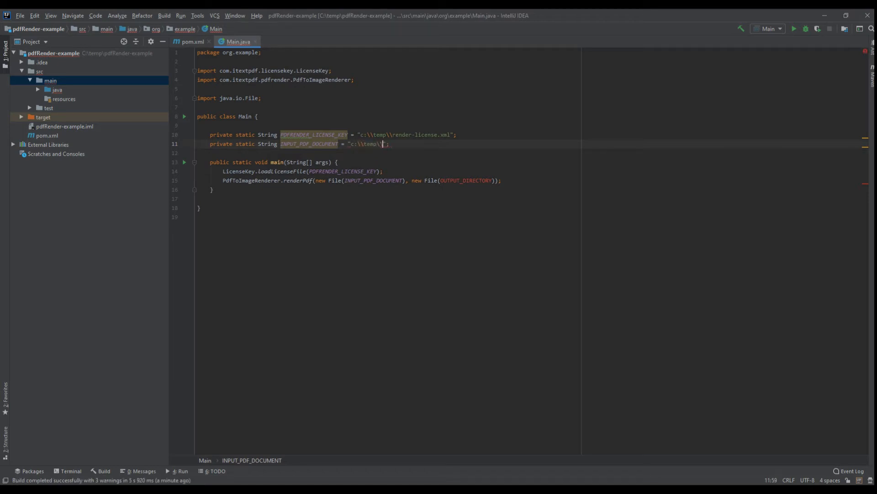
{"action": "type", "text": "hello.pdf"}
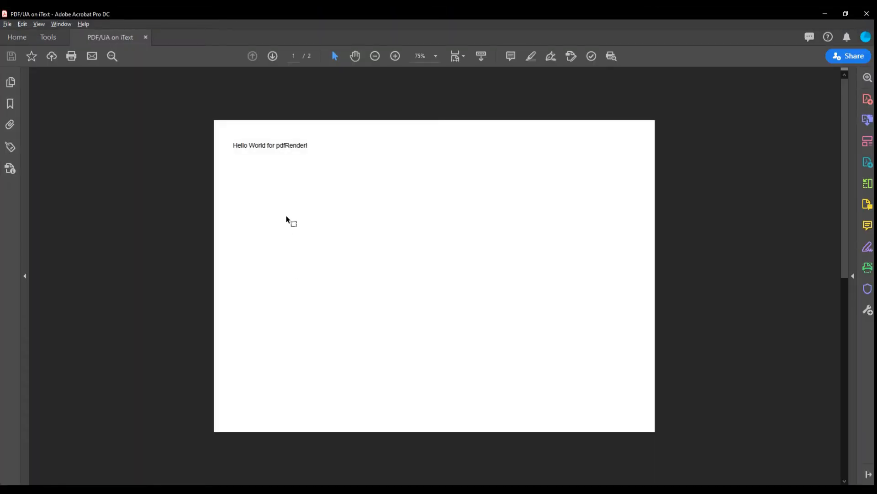
{"action": "mouse_move", "coordinate": [189, 148]}
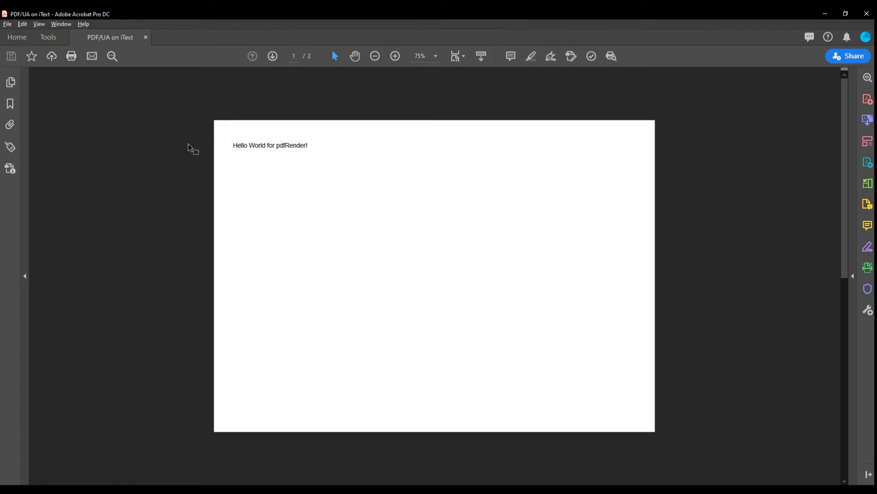
Page through the two-page hello.pdf in Acrobat and check its Location is C:\temp in Properties.
{"action": "left_click", "coordinate": [272, 56]}
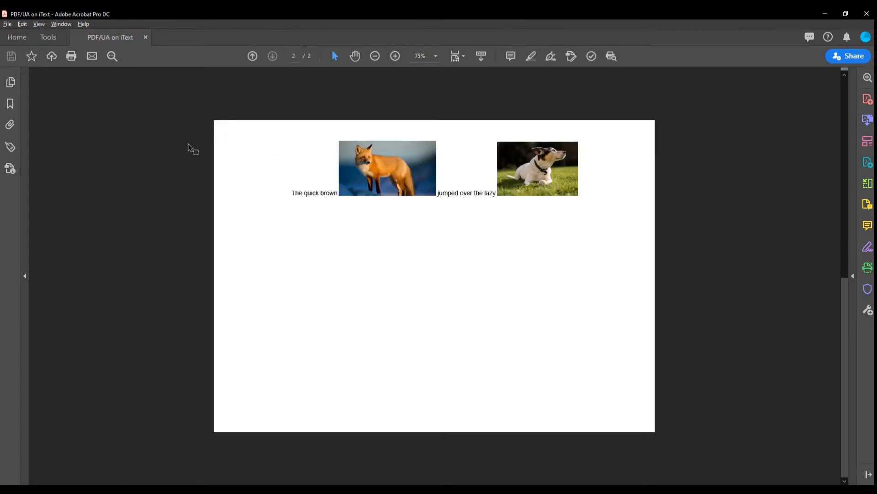
{"action": "mouse_move", "coordinate": [235, 91]}
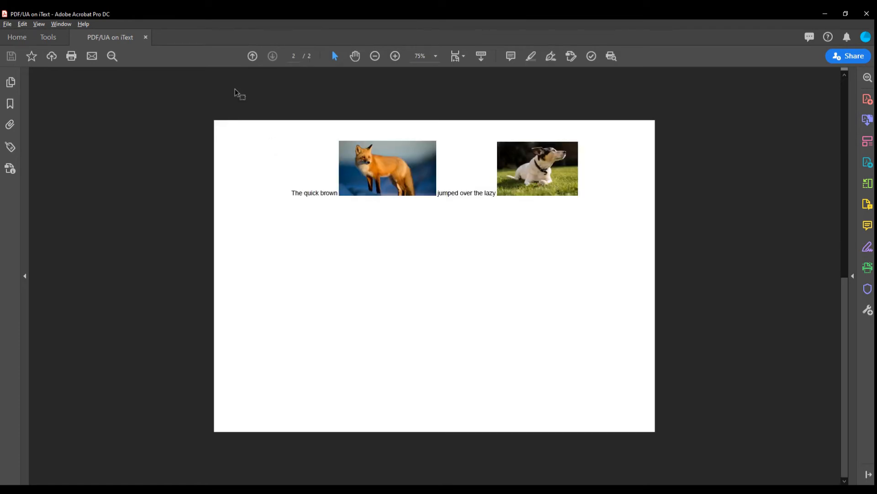
{"action": "mouse_move", "coordinate": [187, 110]}
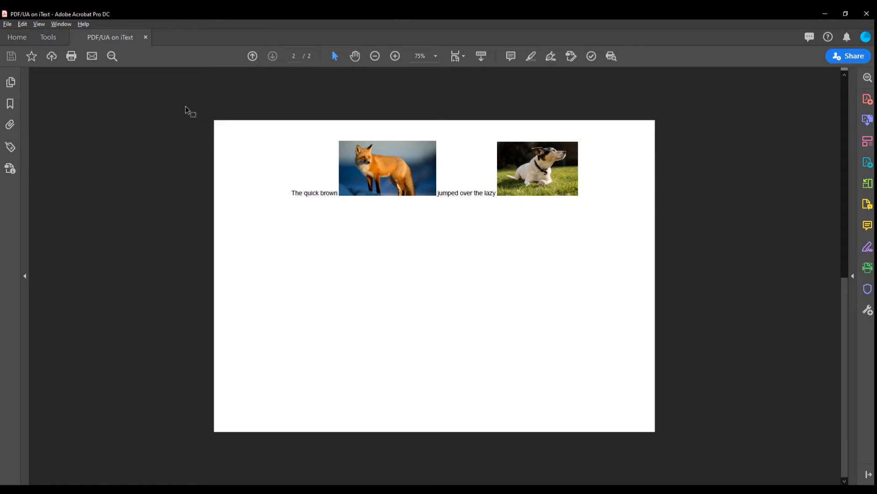
{"action": "mouse_move", "coordinate": [258, 200]}
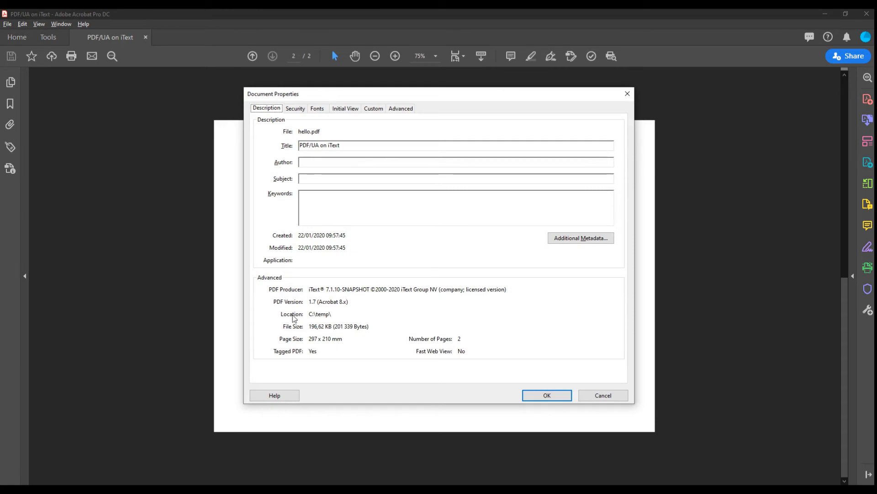
{"action": "mouse_move", "coordinate": [345, 346]}
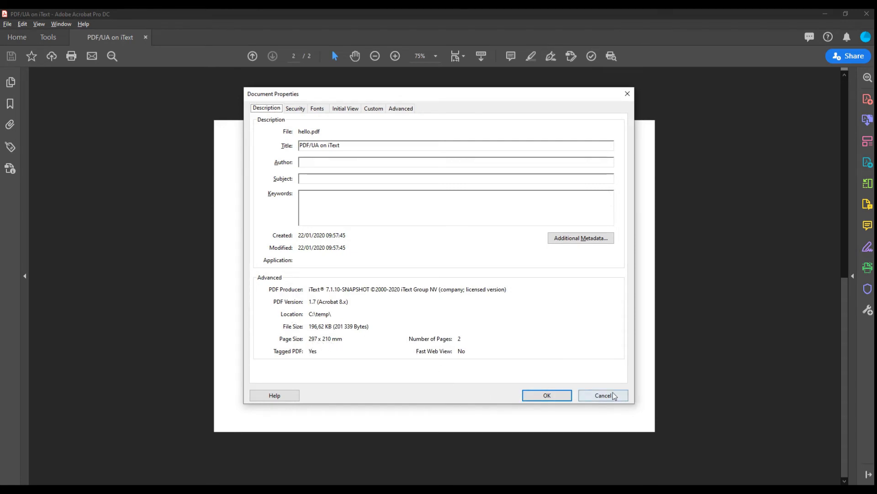
{"action": "left_click", "coordinate": [603, 395]}
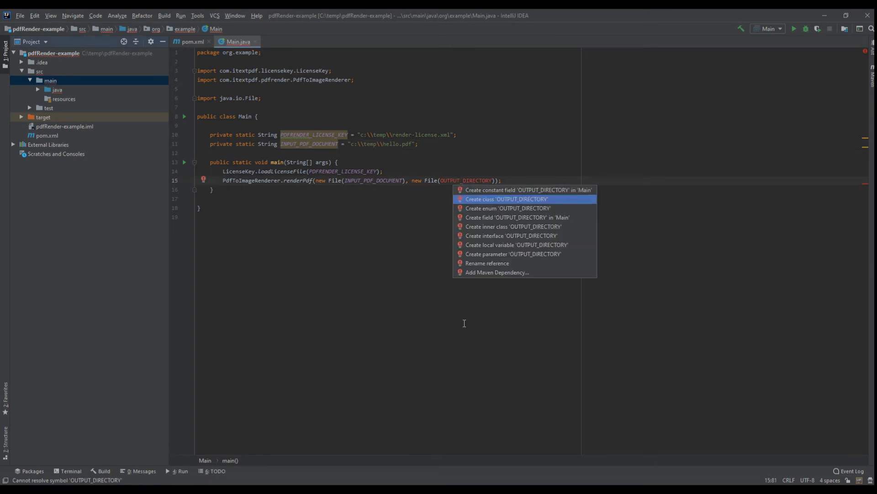
Create the OUTPUT_DIRECTORY constant as "out" and add an out folder to the project.
{"action": "left_click", "coordinate": [518, 217]}
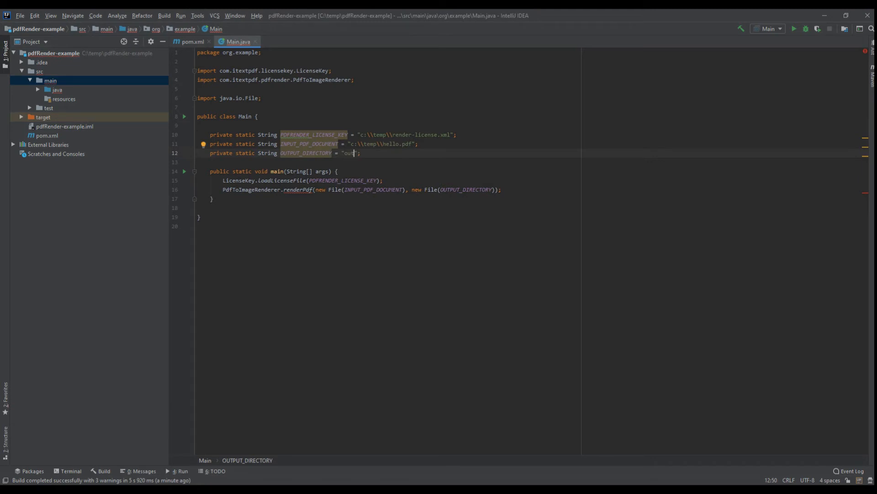
{"action": "left_click", "coordinate": [50, 53]}
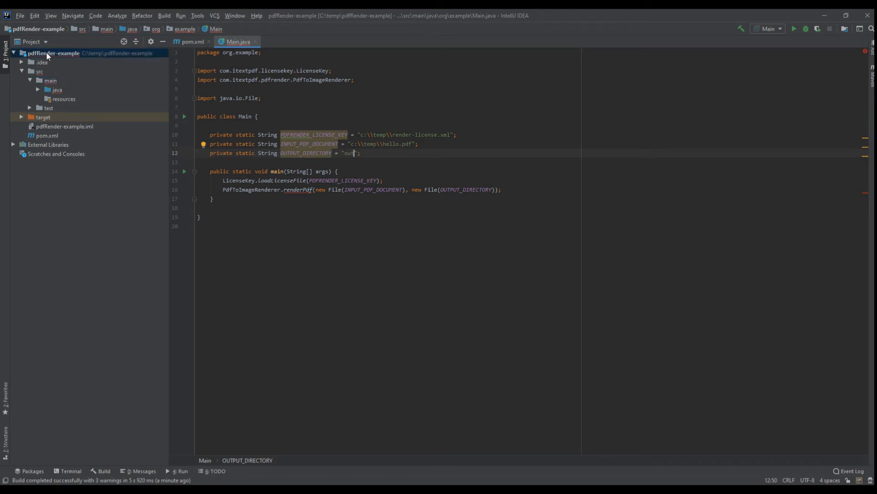
{"action": "right_click", "coordinate": [55, 53]}
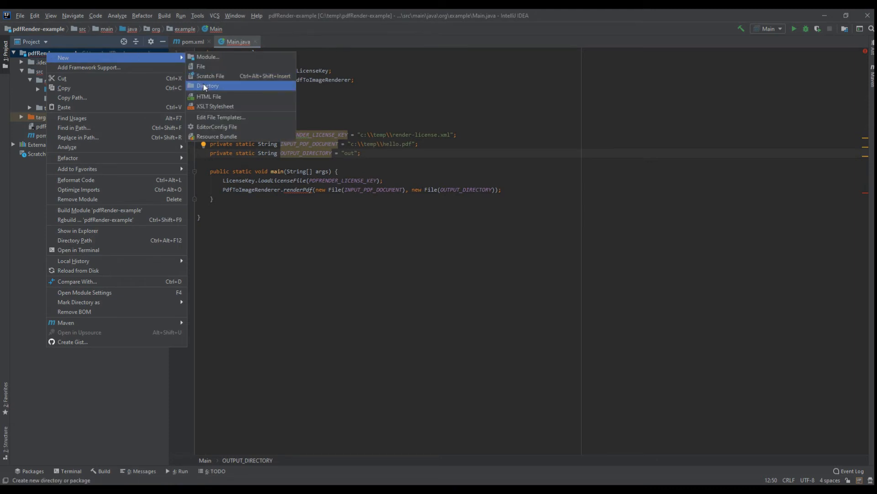
{"action": "left_click", "coordinate": [208, 86]}
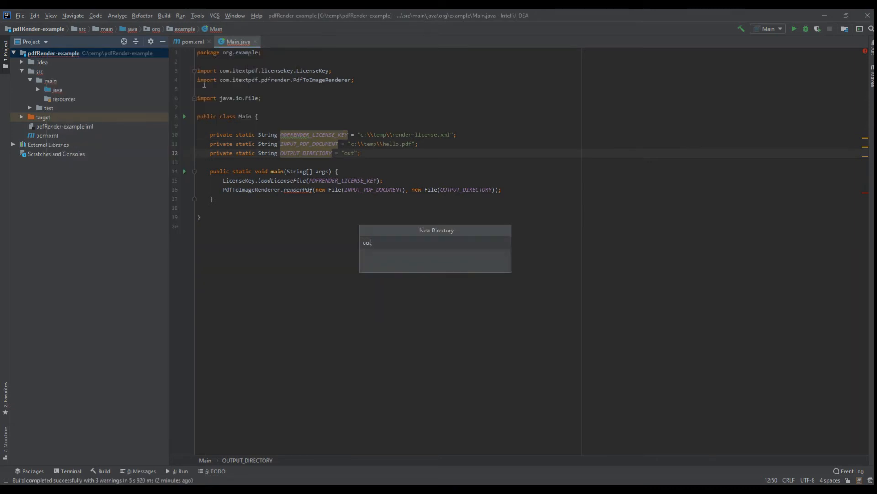
{"action": "key", "text": "Enter"}
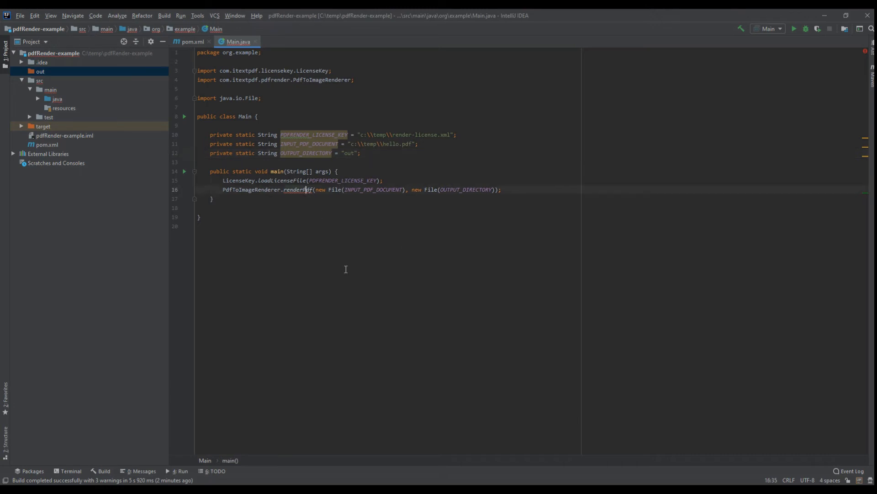
Add IOException to main's method signature via the quick fix.
{"action": "left_click", "coordinate": [298, 189]}
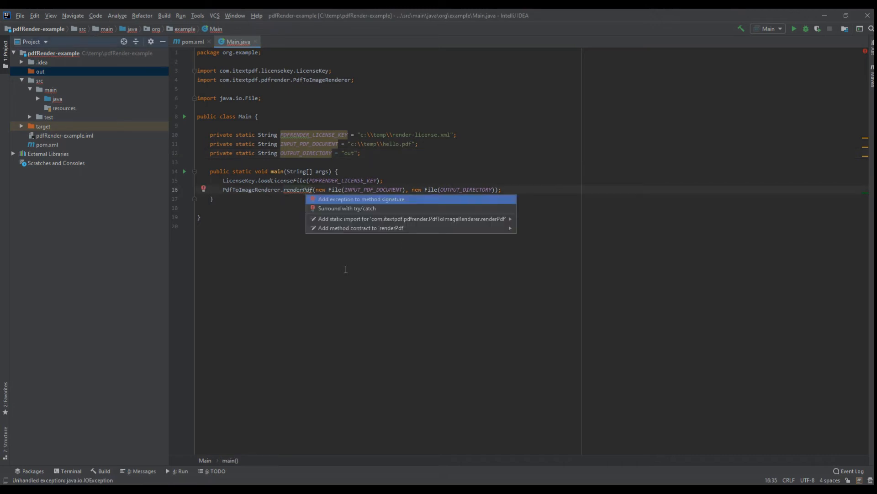
{"action": "left_click", "coordinate": [361, 199]}
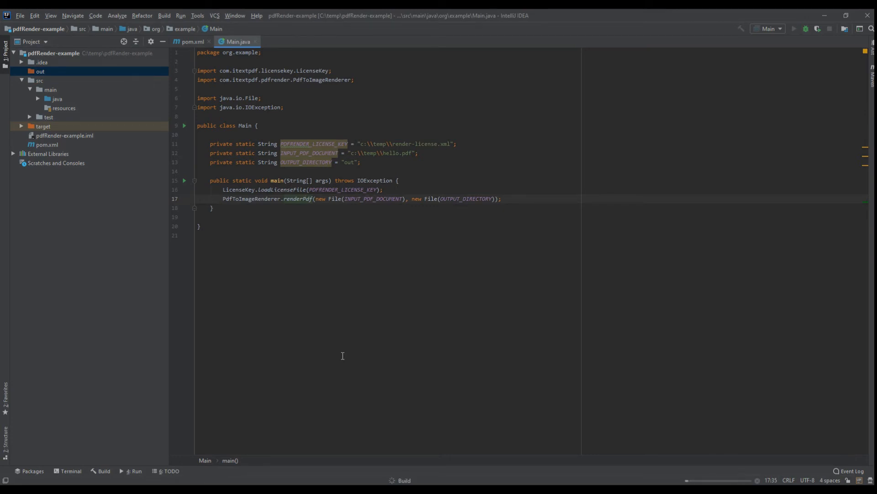
Run Main and open image1.jpg from the out folder to view the rendered page.
{"action": "left_click", "coordinate": [795, 28]}
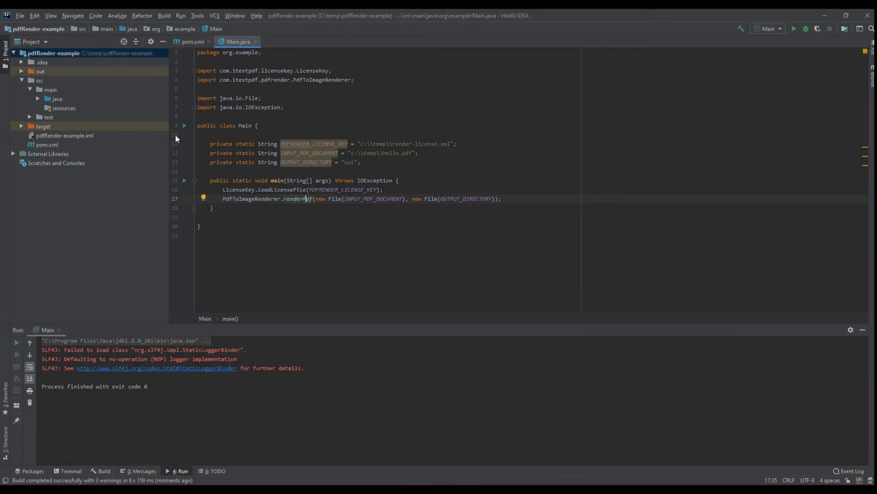
{"action": "left_click", "coordinate": [40, 72]}
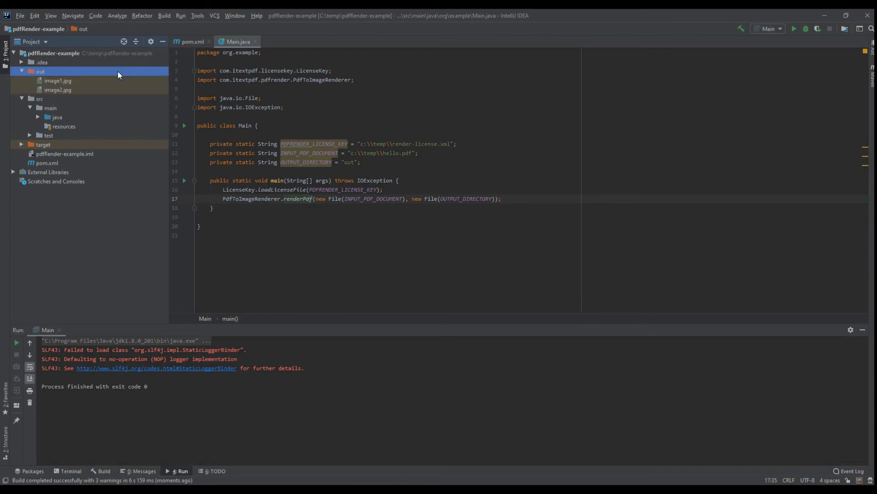
{"action": "left_click", "coordinate": [57, 80]}
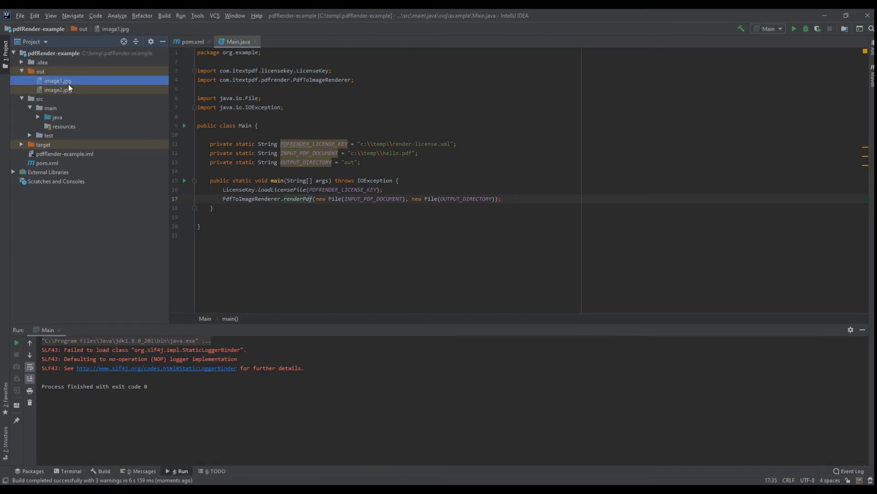
{"action": "mouse_move", "coordinate": [56, 90]}
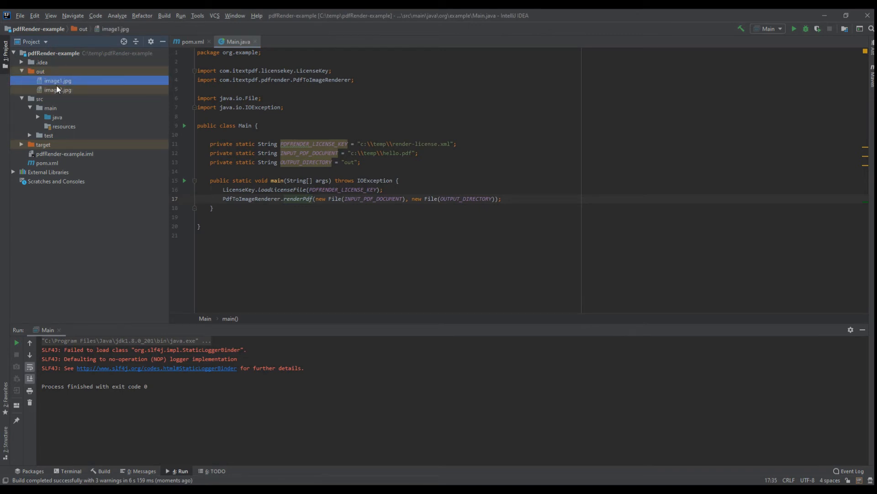
{"action": "double_click", "coordinate": [59, 81]}
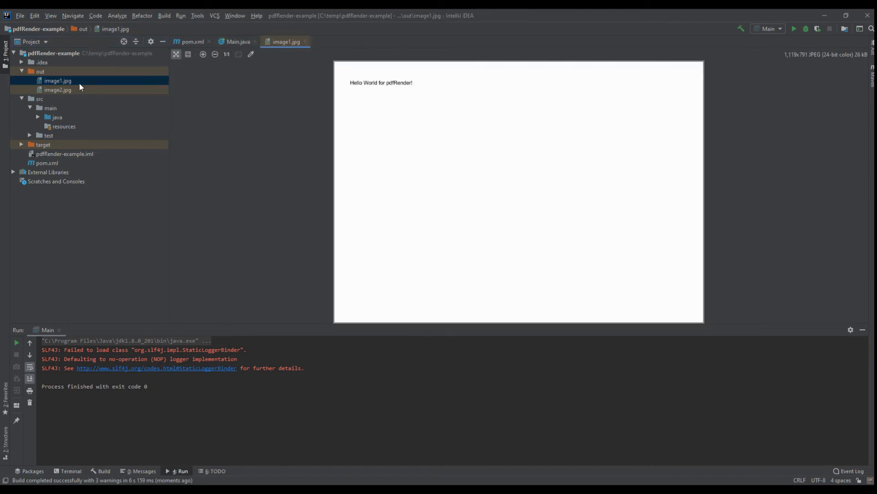
Preview image2.jpg as well, then return to the Main.java source.
{"action": "left_click", "coordinate": [215, 55]}
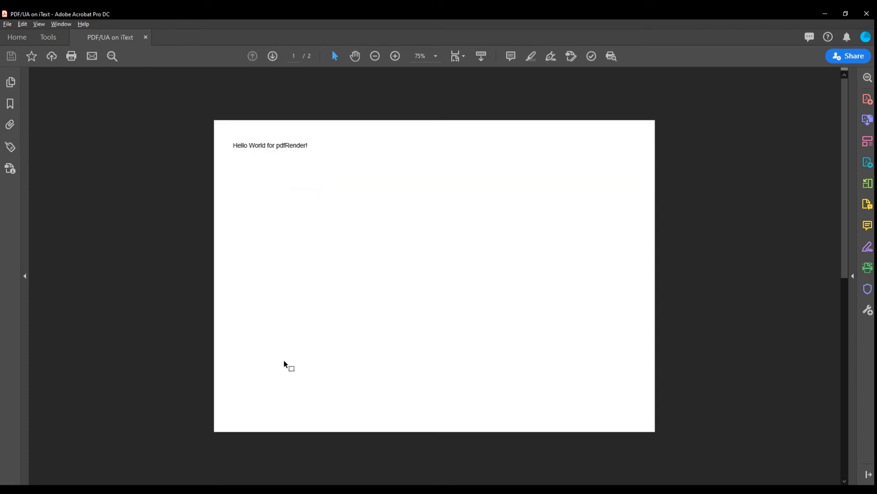
{"action": "left_click", "coordinate": [273, 56]}
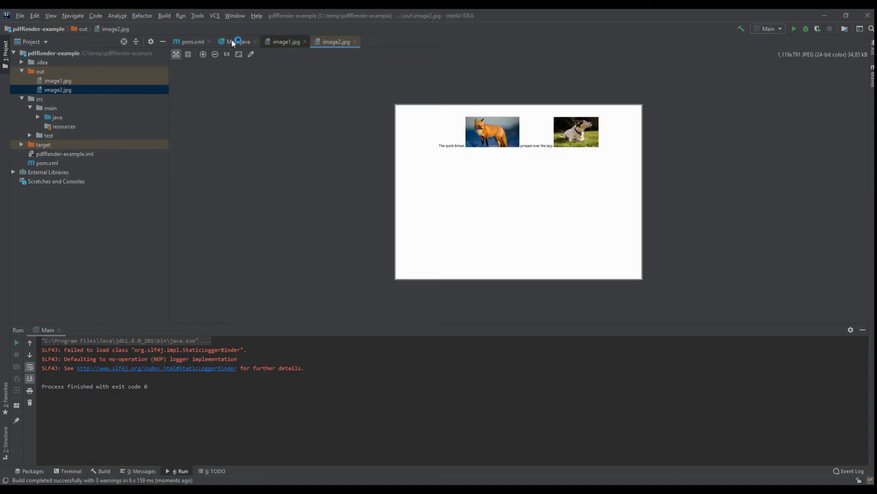
{"action": "left_click", "coordinate": [237, 41]}
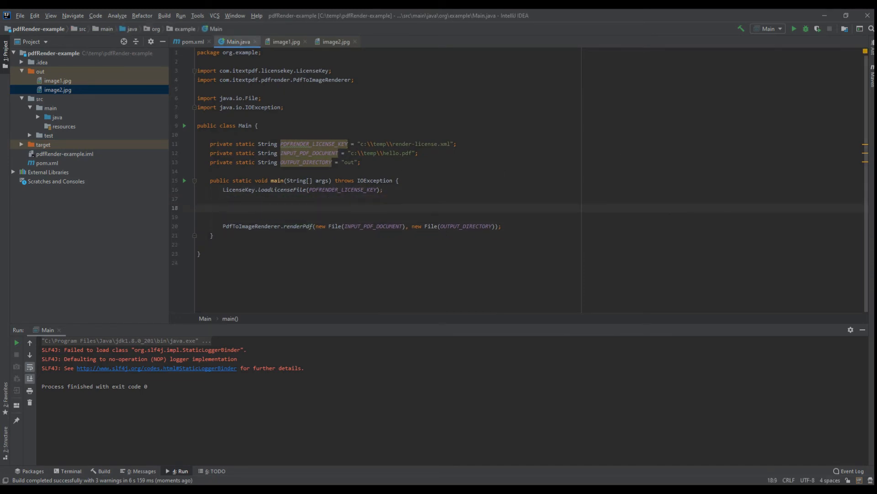
Declare a final RenderingProperties instance and start setting its image type.
{"action": "type", "text": "RenderingProperties"}
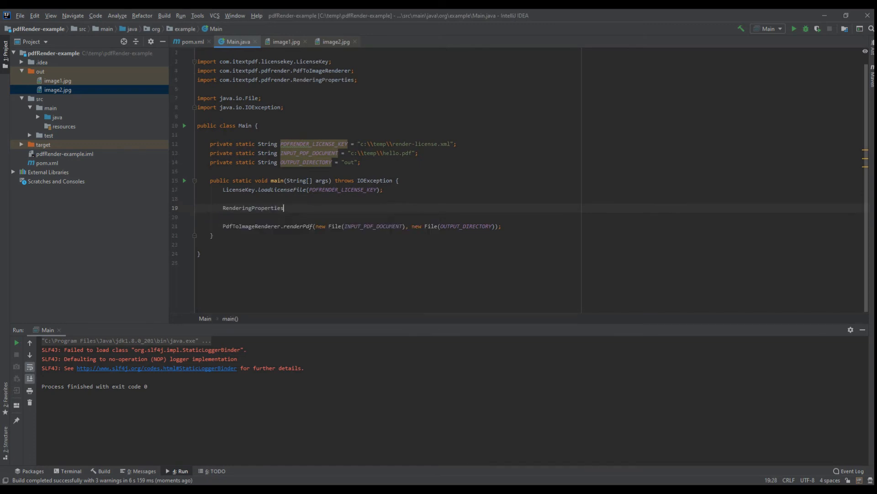
{"action": "type", "text": "renderingProperties"}
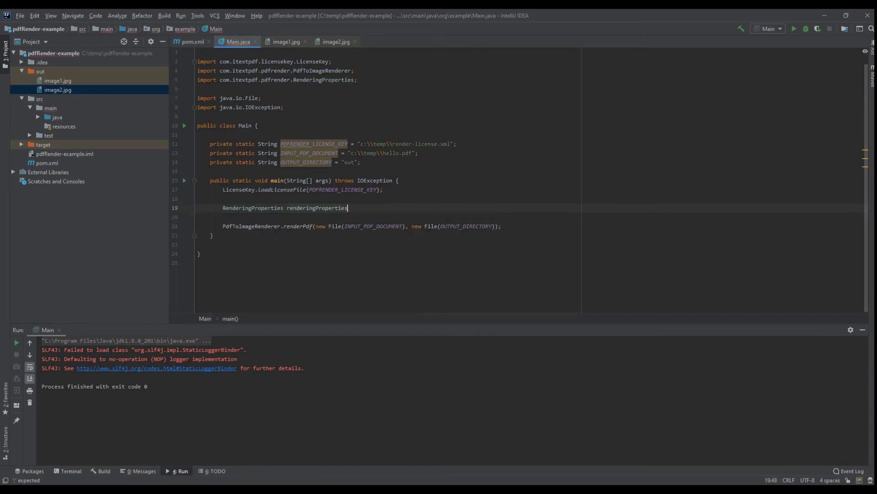
{"action": "type", "text": "= new RenderingProperties();"}
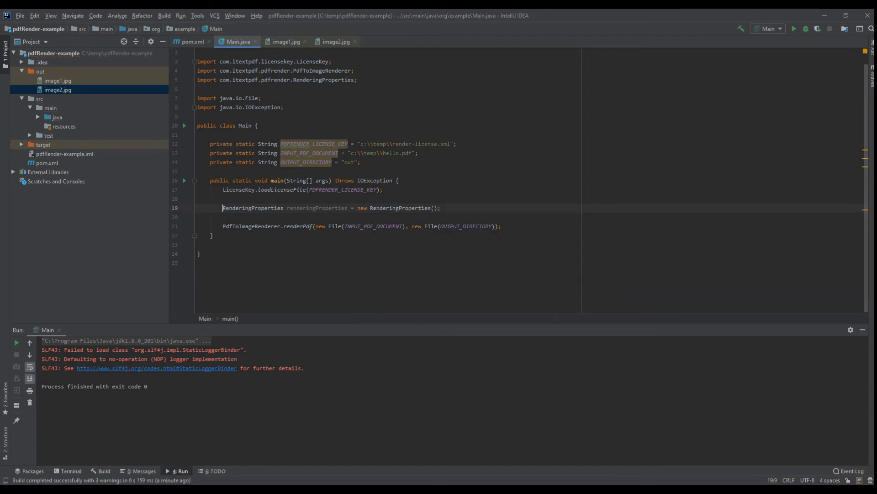
{"action": "type", "text": "final"}
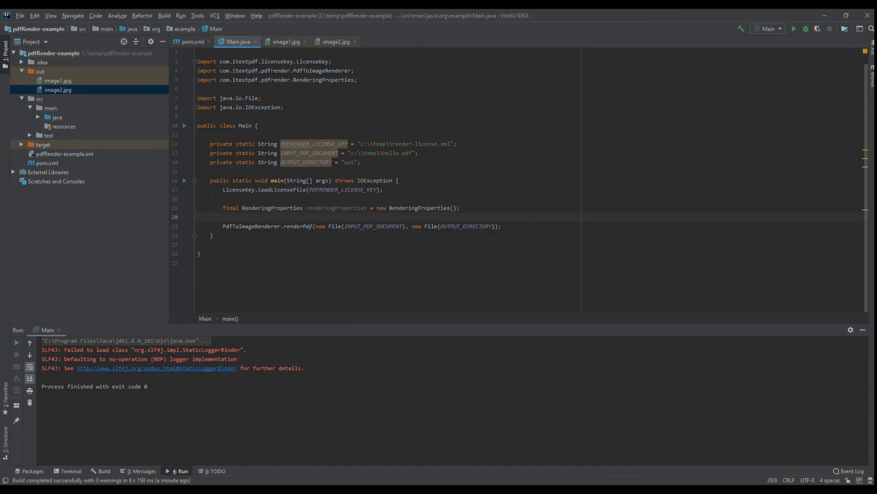
{"action": "type", "text": "renderingProperties."}
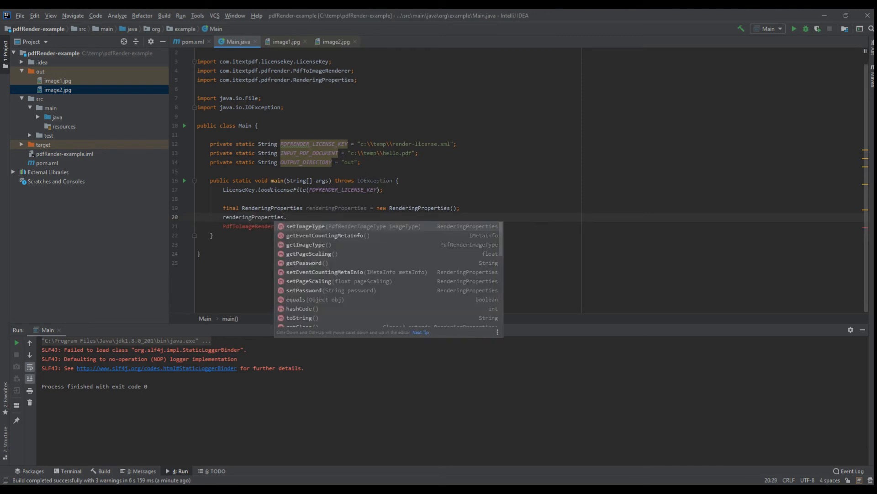
{"action": "mouse_move", "coordinate": [306, 227]}
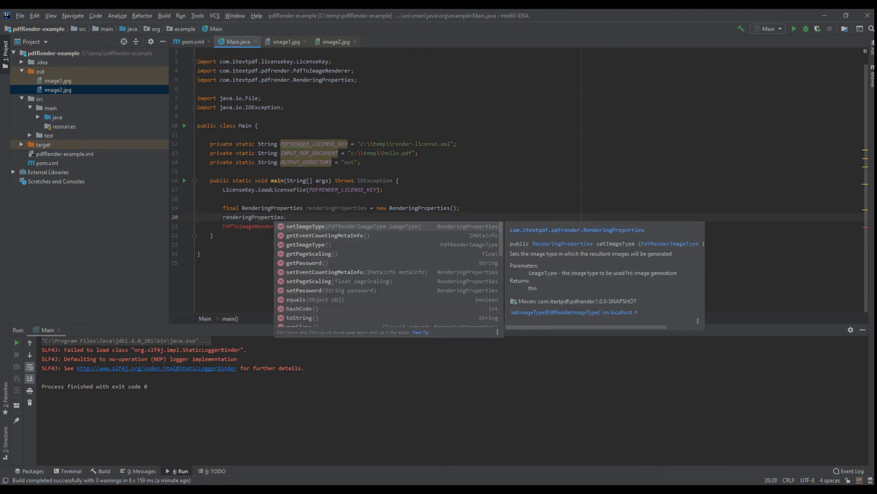
{"action": "left_click", "coordinate": [305, 226]}
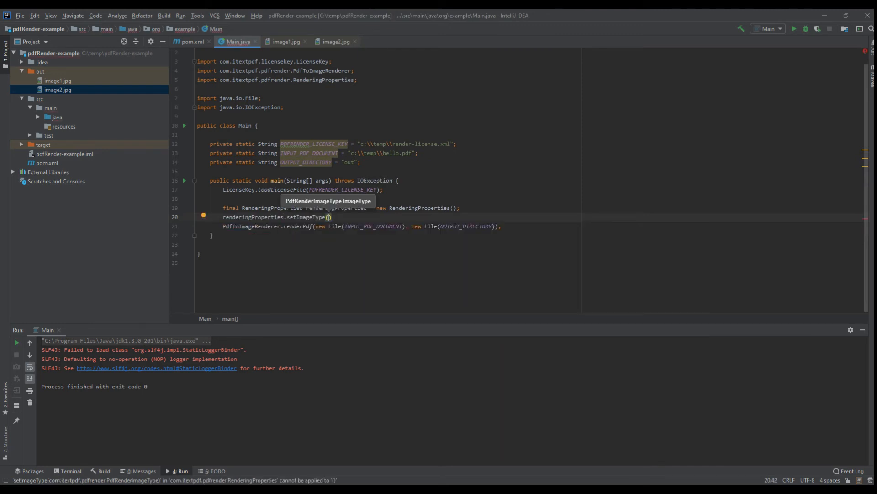
Set the image type to PdfRenderImageType.TIFF and pass renderingProperties to renderPdf.
{"action": "type", "text": "Pdf"}
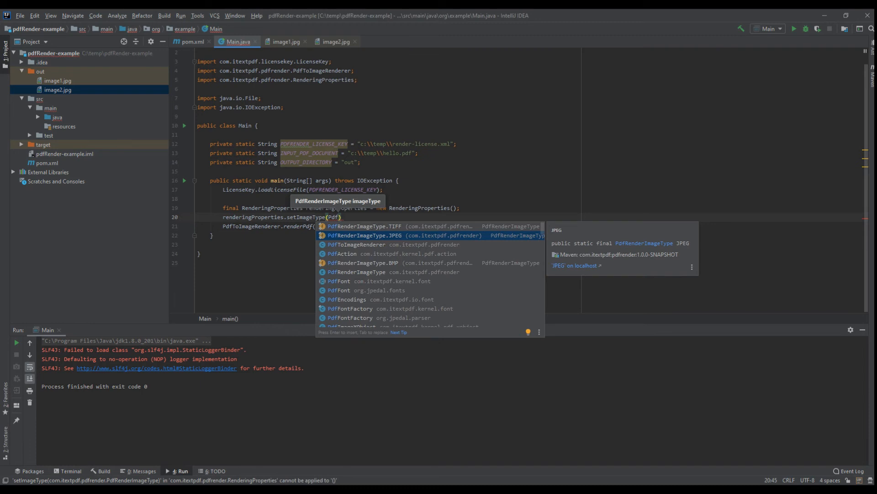
{"action": "left_click", "coordinate": [398, 263]}
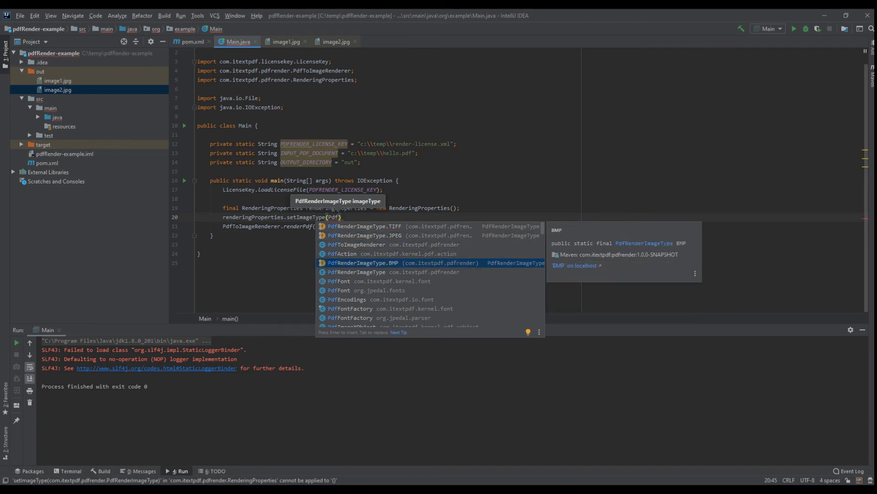
{"action": "type", "text": "RenderImageType"}
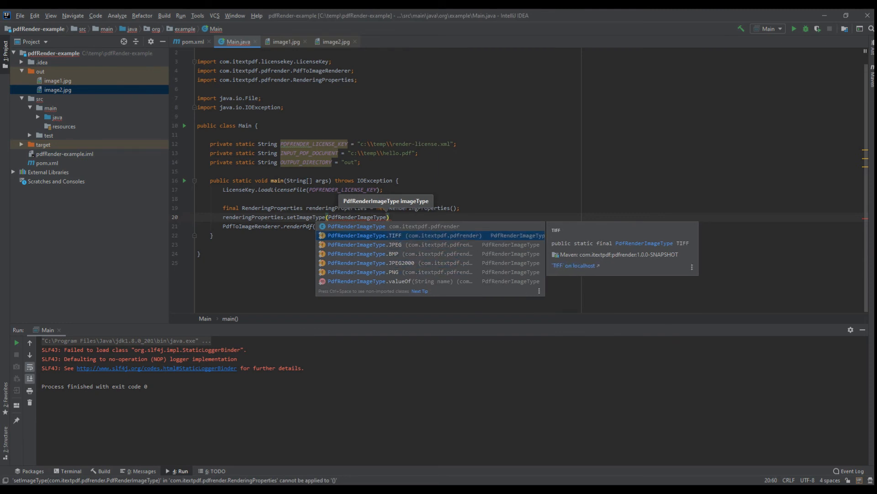
{"action": "left_click", "coordinate": [395, 236]}
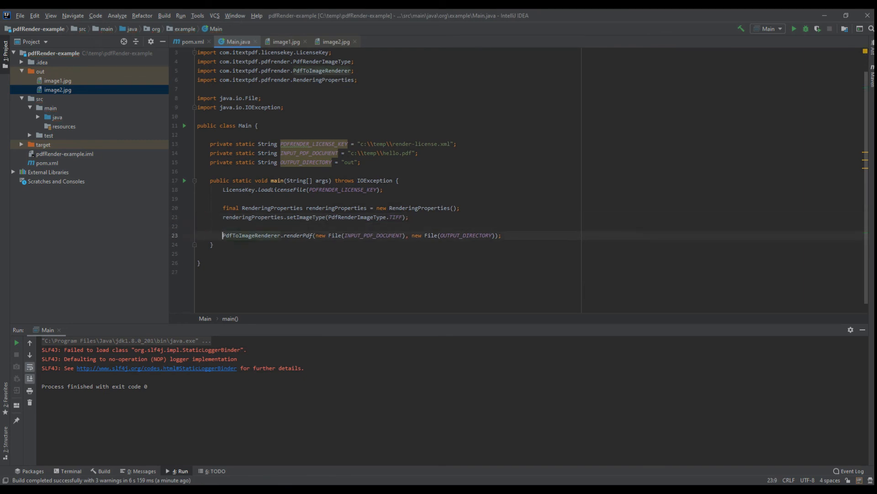
{"action": "type", "text": "renderingProperties"}
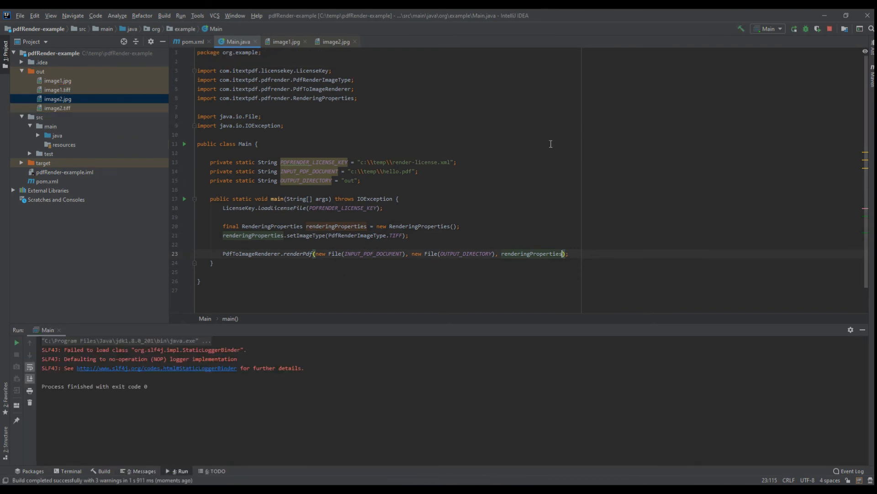
{"action": "left_click", "coordinate": [55, 90]}
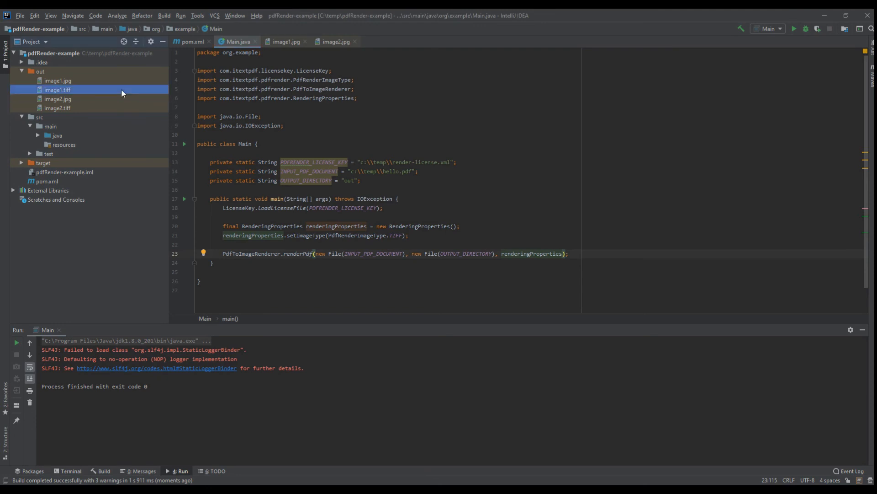
{"action": "double_click", "coordinate": [57, 90]}
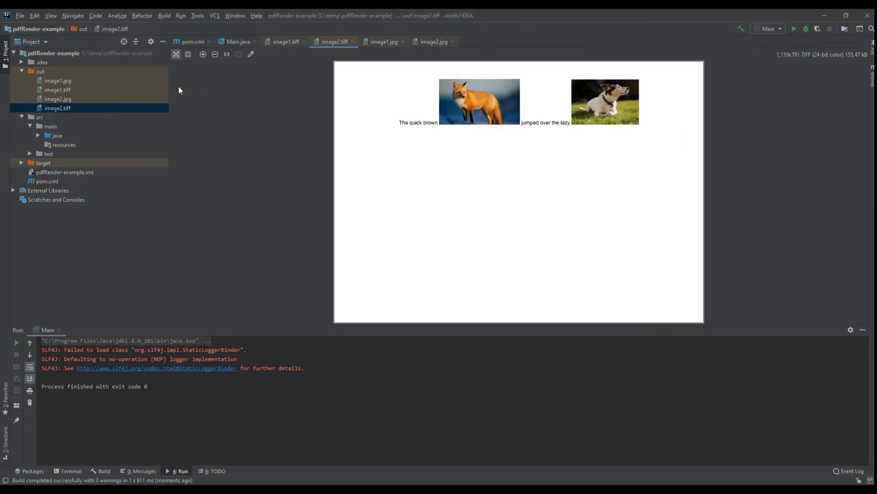
{"action": "left_click", "coordinate": [239, 42]}
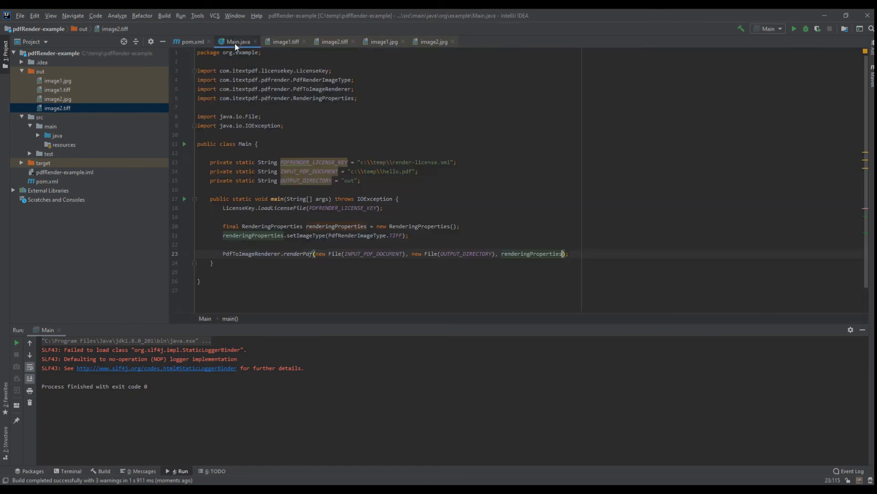
Append + "/custom-file-name-%d" to the output File argument of renderPdf.
{"action": "left_click", "coordinate": [503, 254]}
{"action": "type", "text": " + \""}
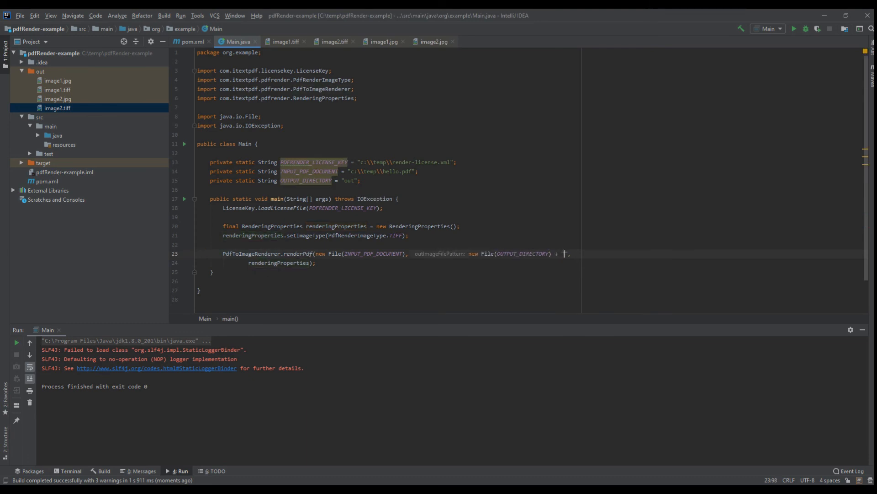
{"action": "type", "text": "/custom-"}
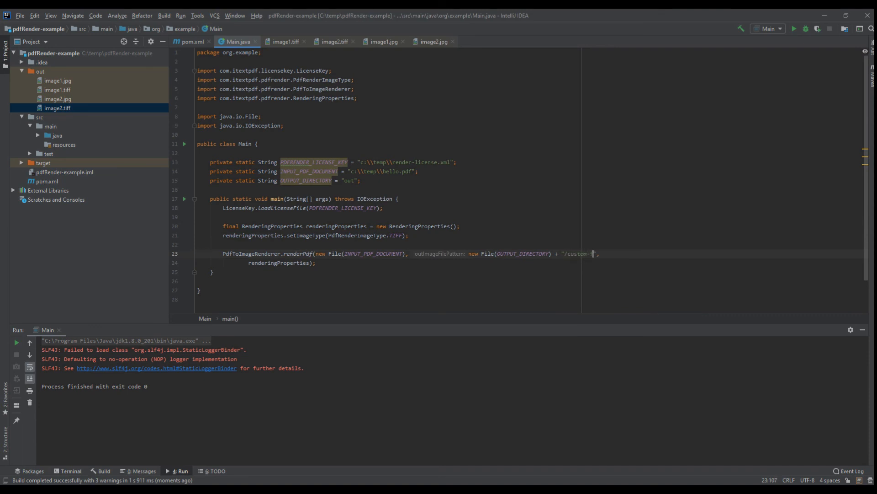
{"action": "type", "text": "file-name"}
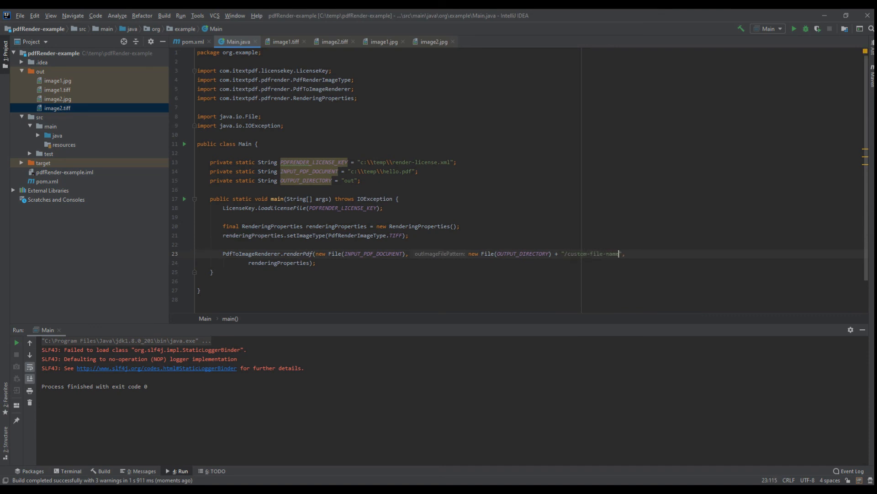
{"action": "type", "text": "-$"}
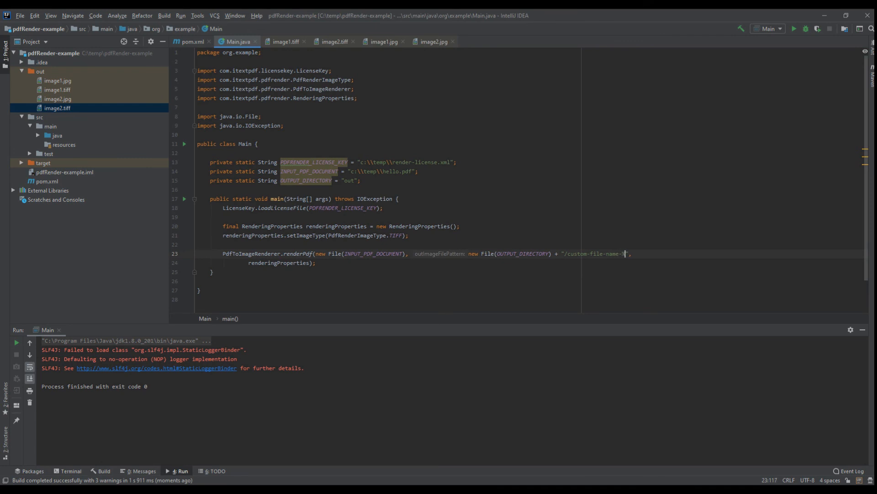
{"action": "type", "text": "%d"}
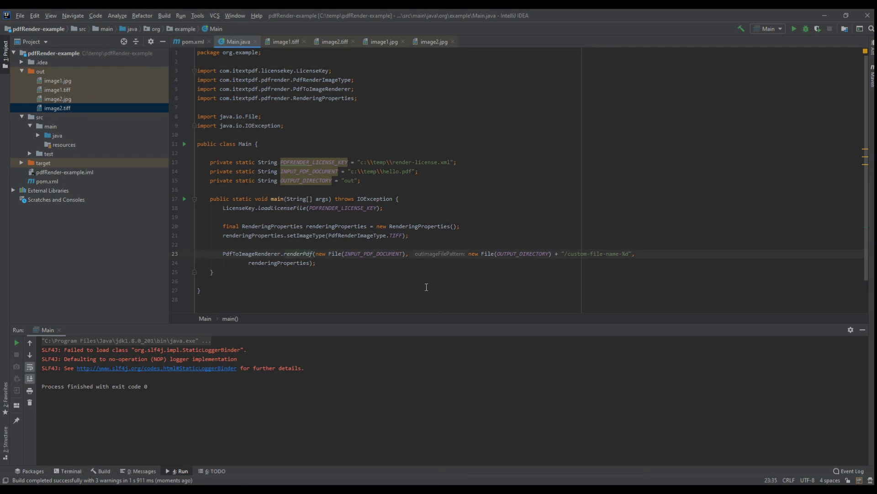
{"action": "mouse_move", "coordinate": [298, 253]}
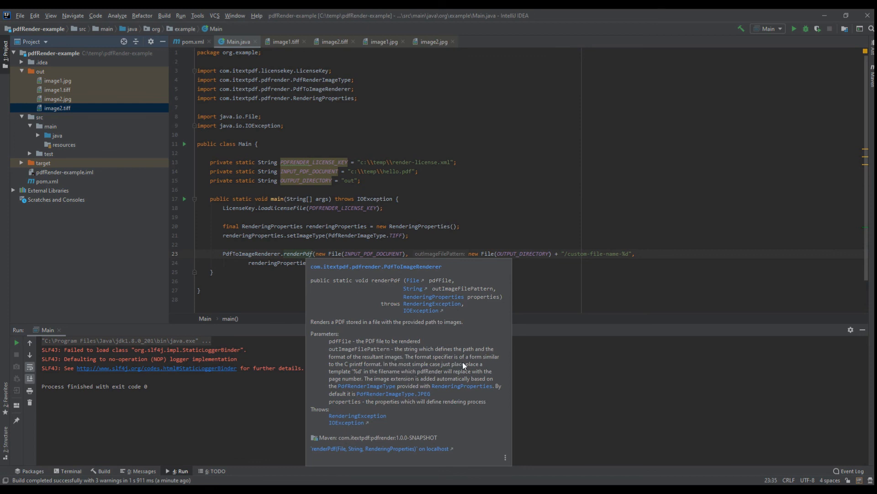
{"action": "mouse_move", "coordinate": [356, 373]}
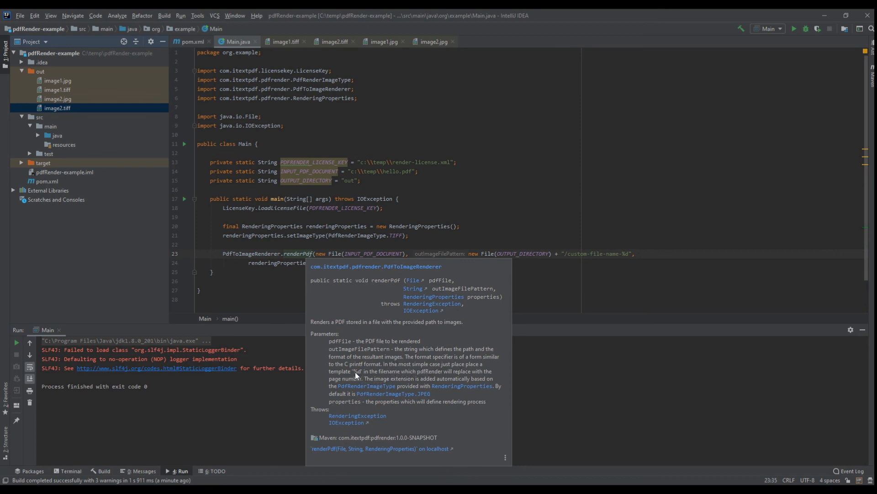
{"action": "mouse_move", "coordinate": [362, 376]}
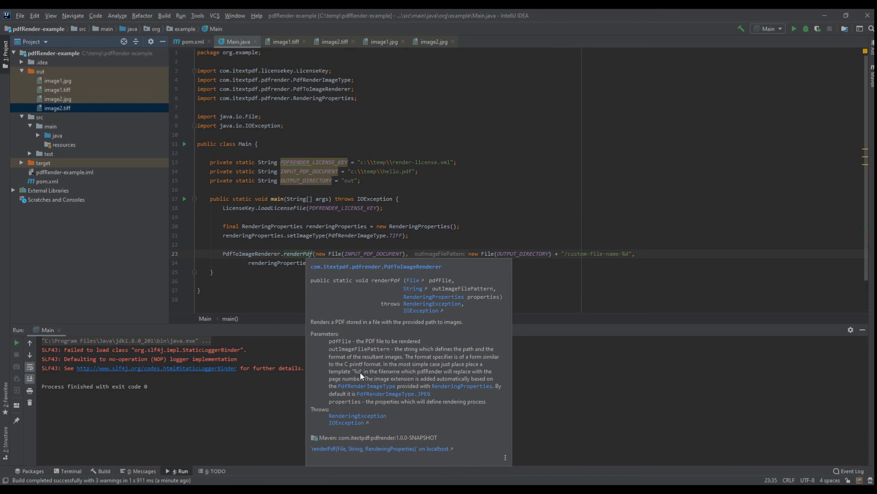
{"action": "mouse_move", "coordinate": [407, 385]}
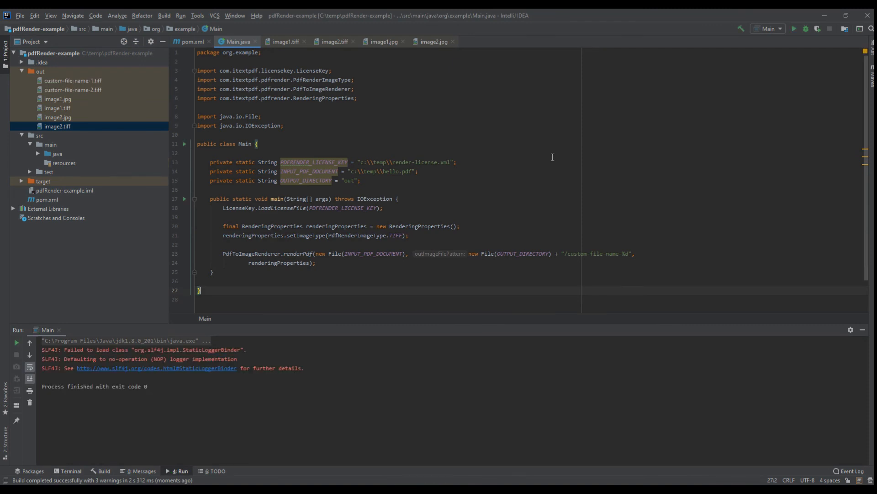
{"action": "left_click", "coordinate": [73, 80]}
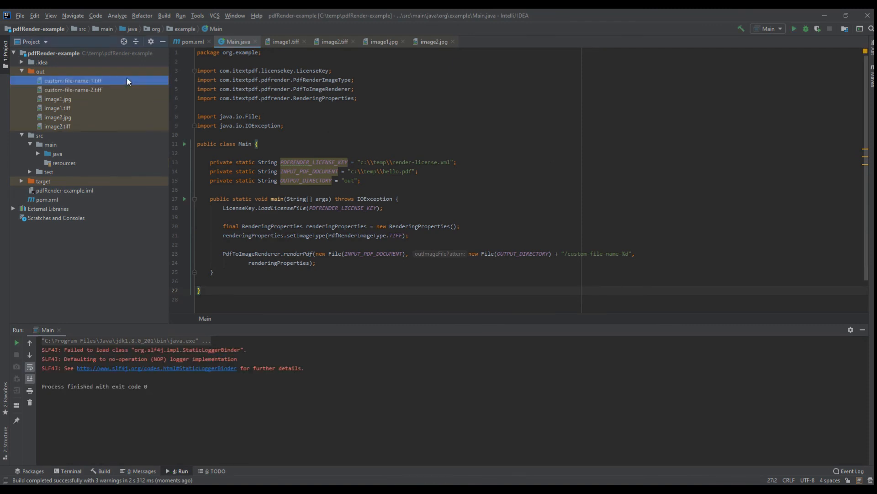
{"action": "double_click", "coordinate": [73, 80]}
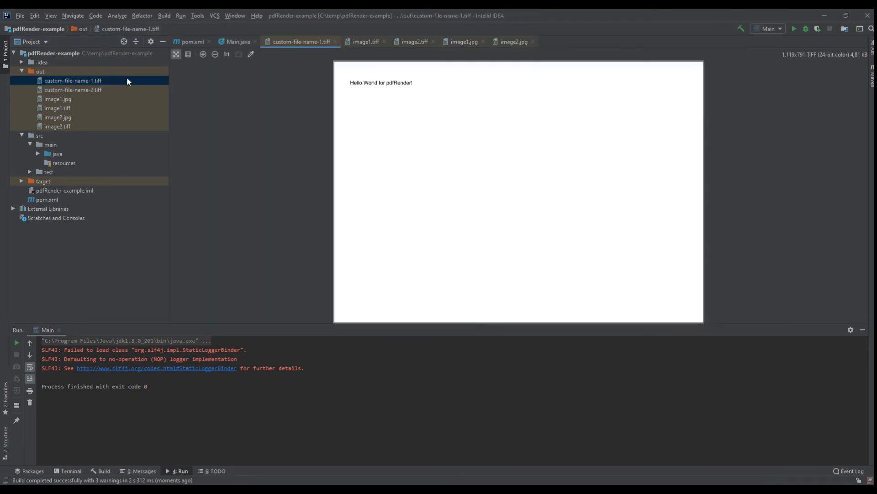
{"action": "left_click", "coordinate": [72, 90]}
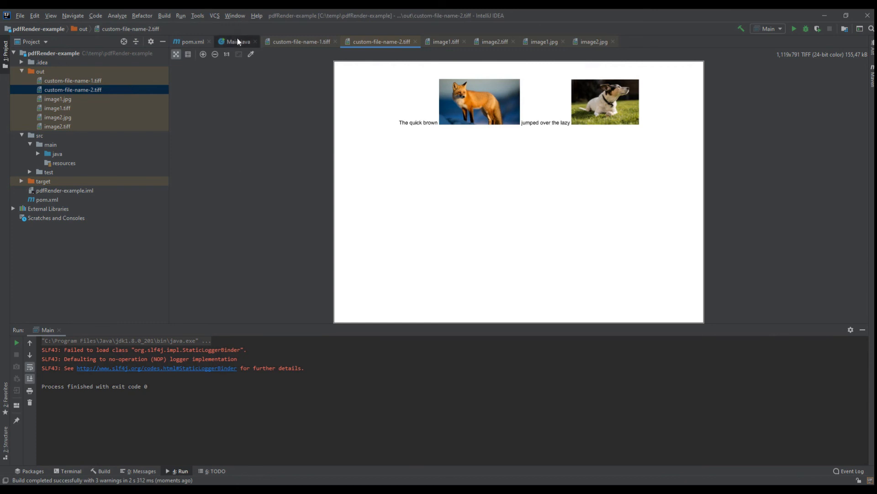
{"action": "left_click", "coordinate": [237, 42]}
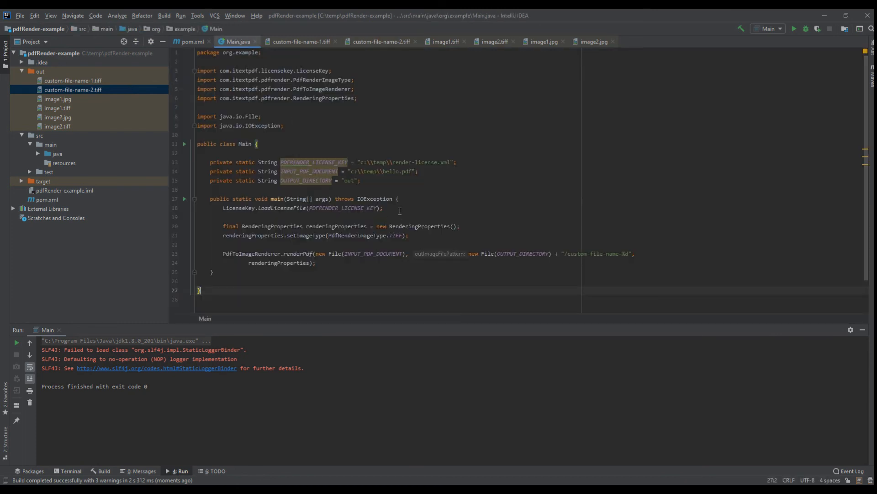
{"action": "left_click", "coordinate": [401, 217]}
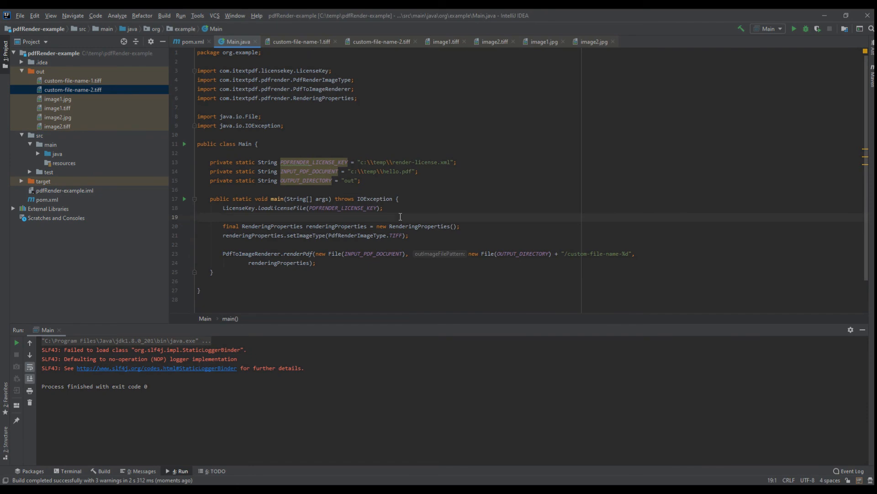